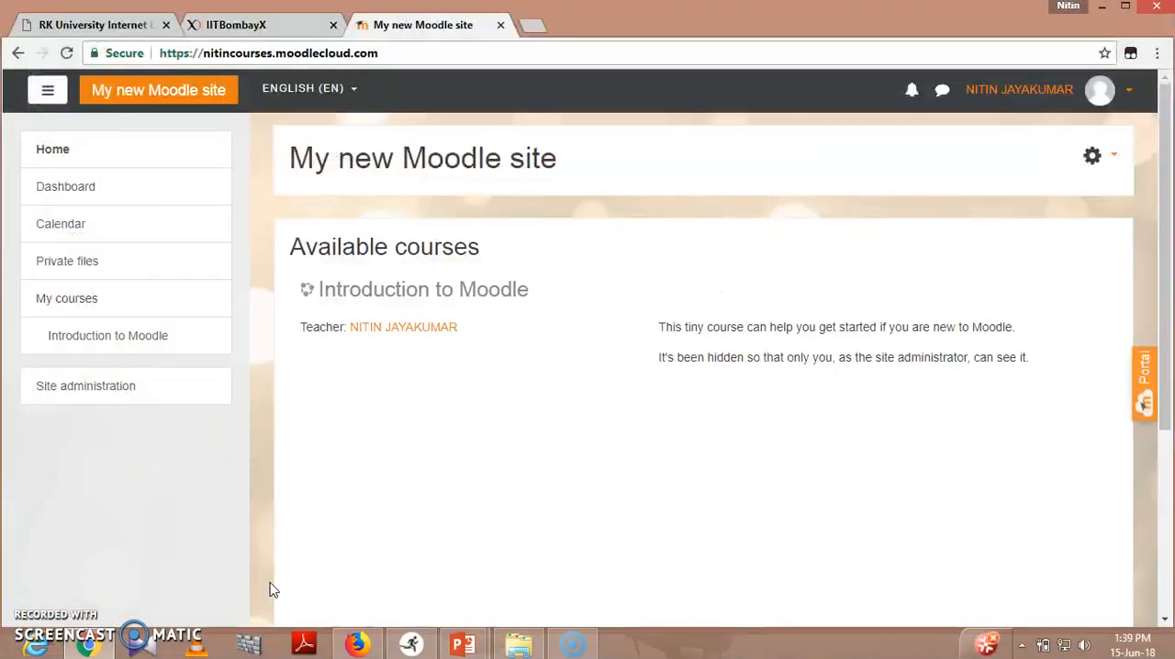
mouse_move(211, 414)
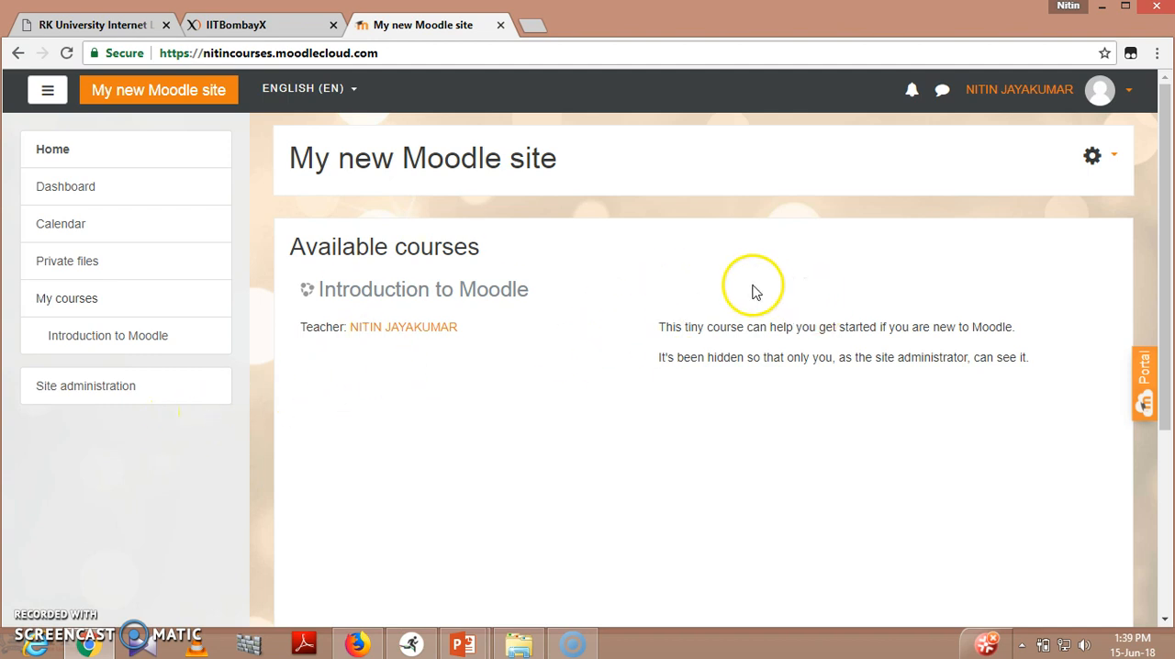
mouse_move(253, 365)
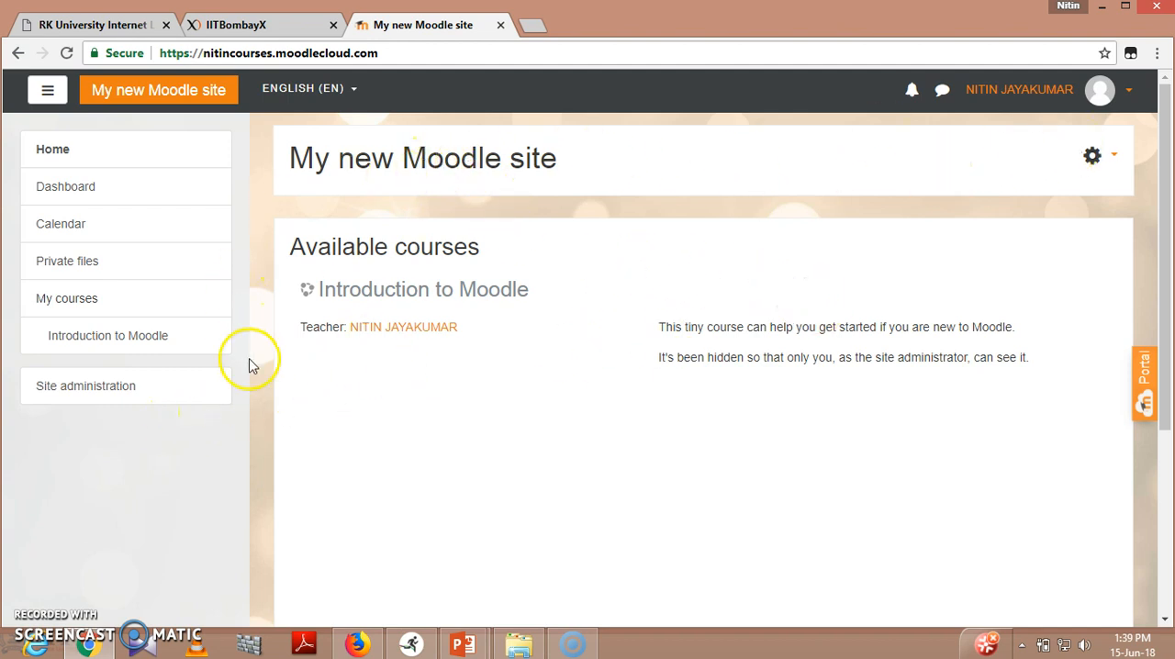
mouse_move(92, 386)
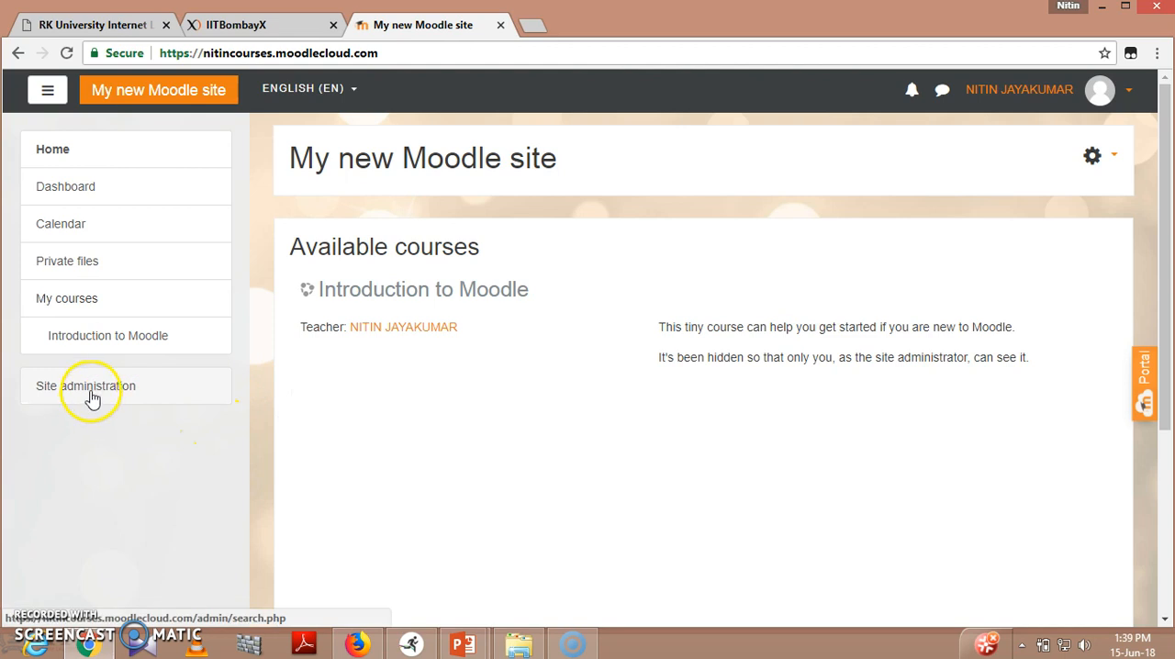
Go to Site administration and show the Courses administration settings.
click(85, 386)
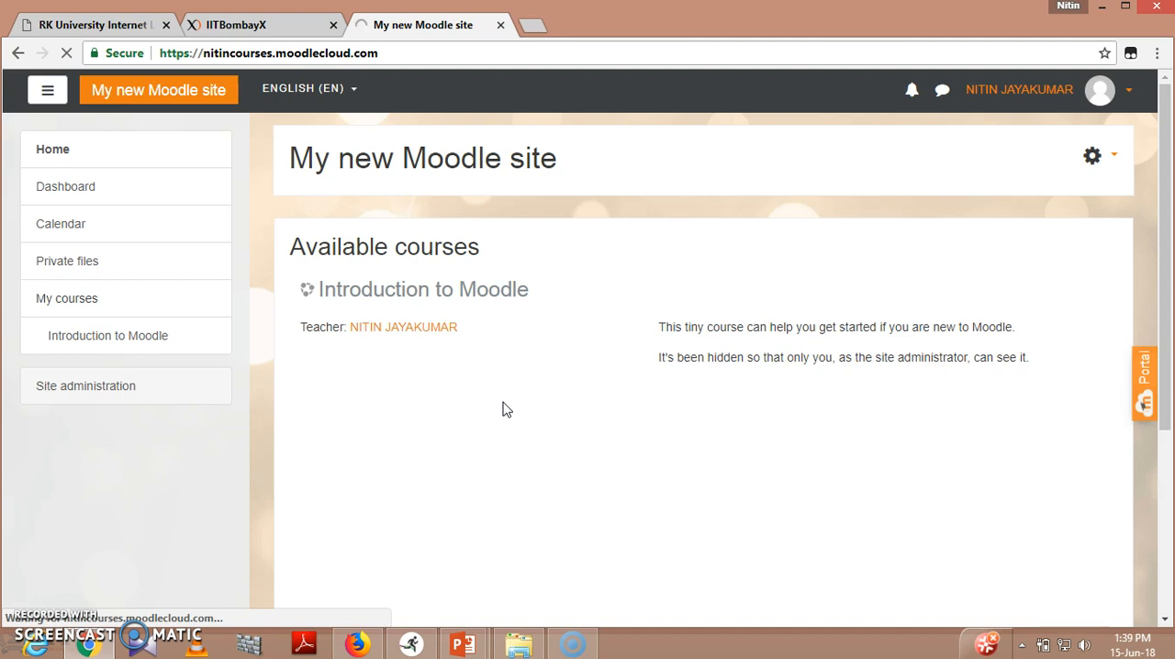
click(85, 386)
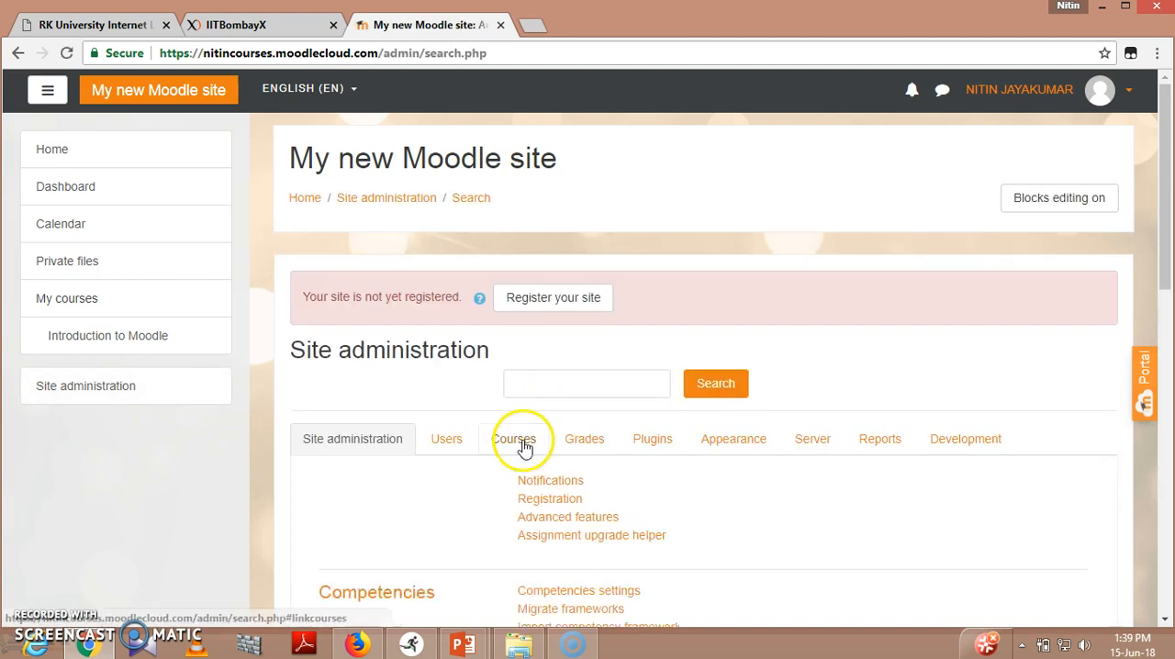
click(514, 437)
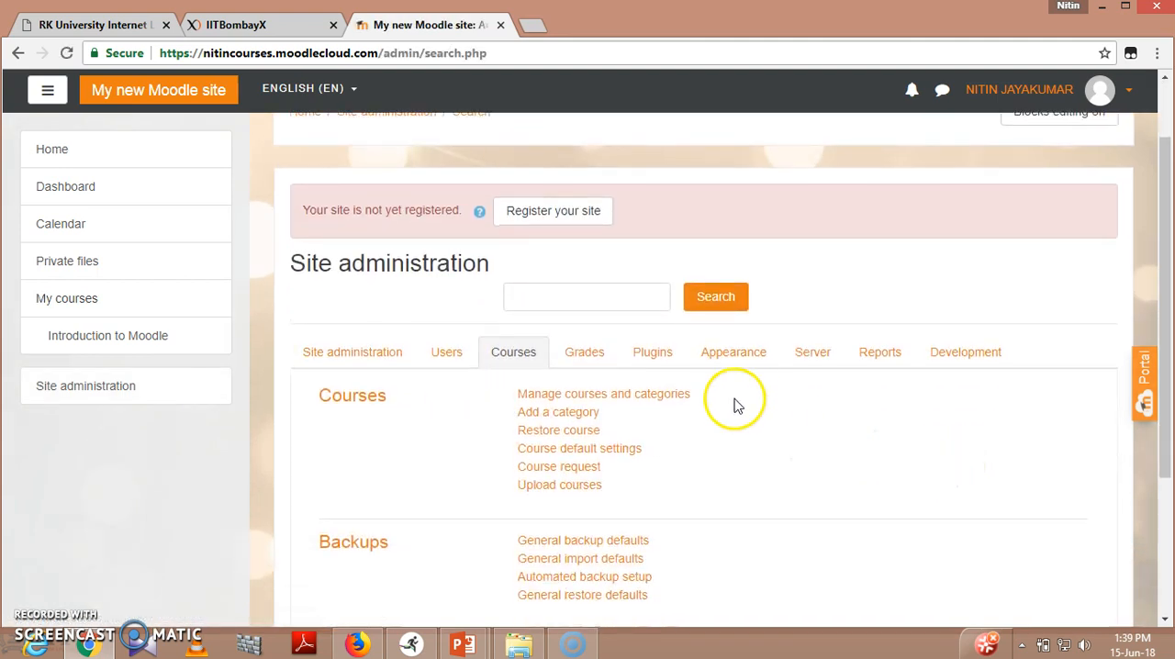
Reach Manage courses and categories for Miscellaneous and begin creating a new course.
click(603, 393)
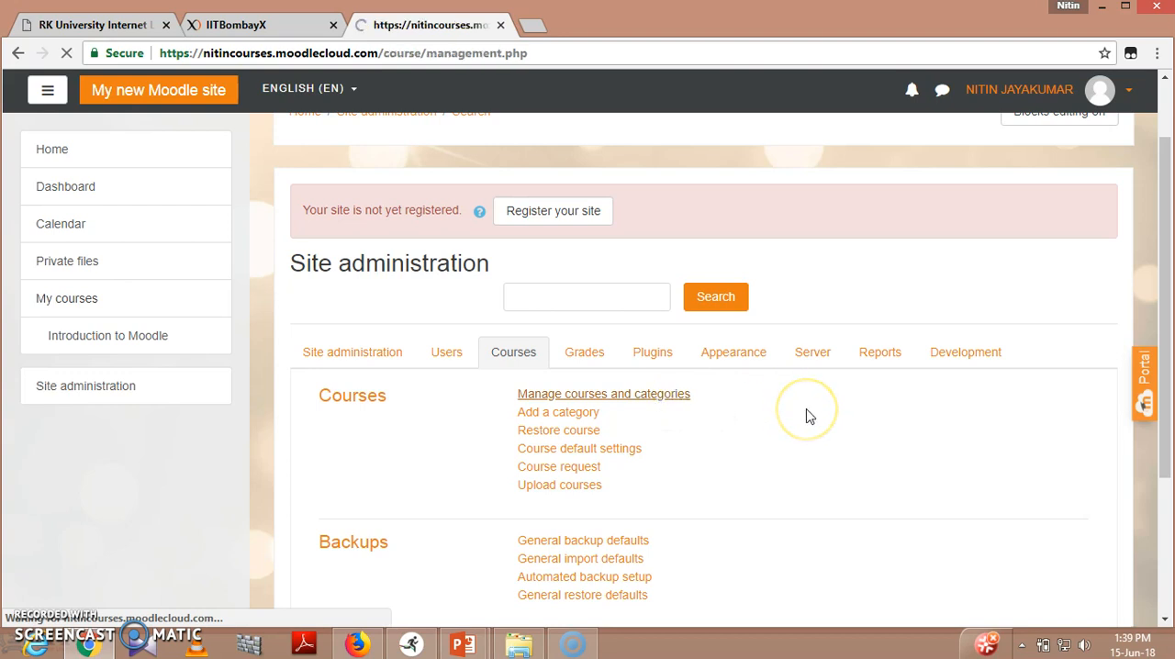
click(602, 393)
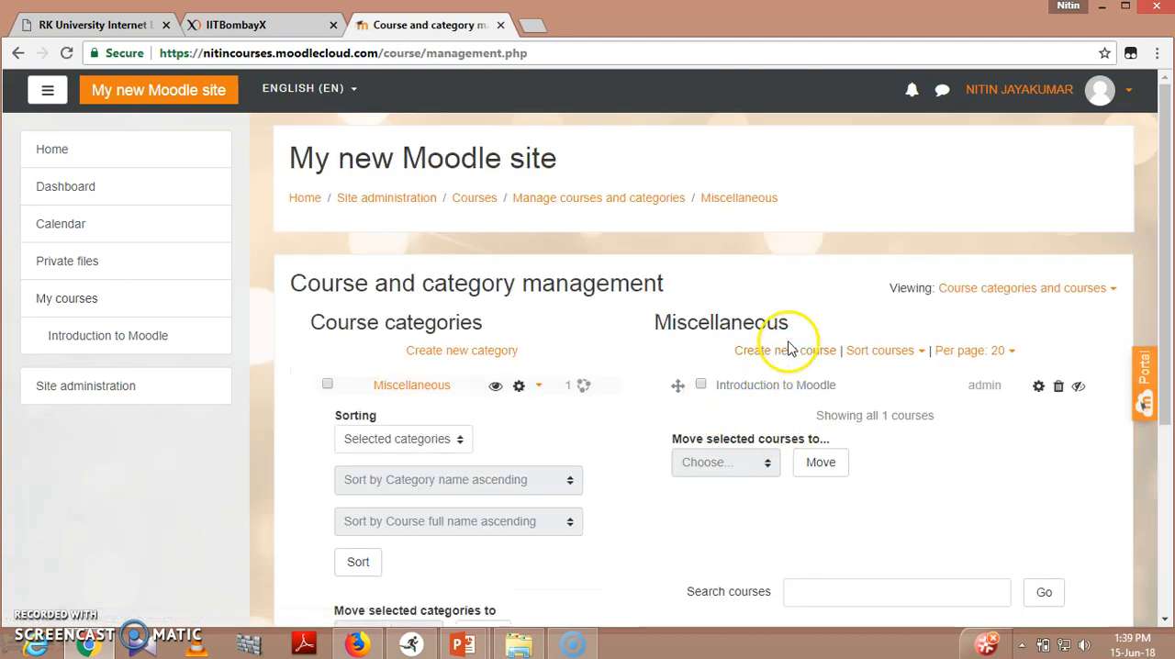
click(787, 349)
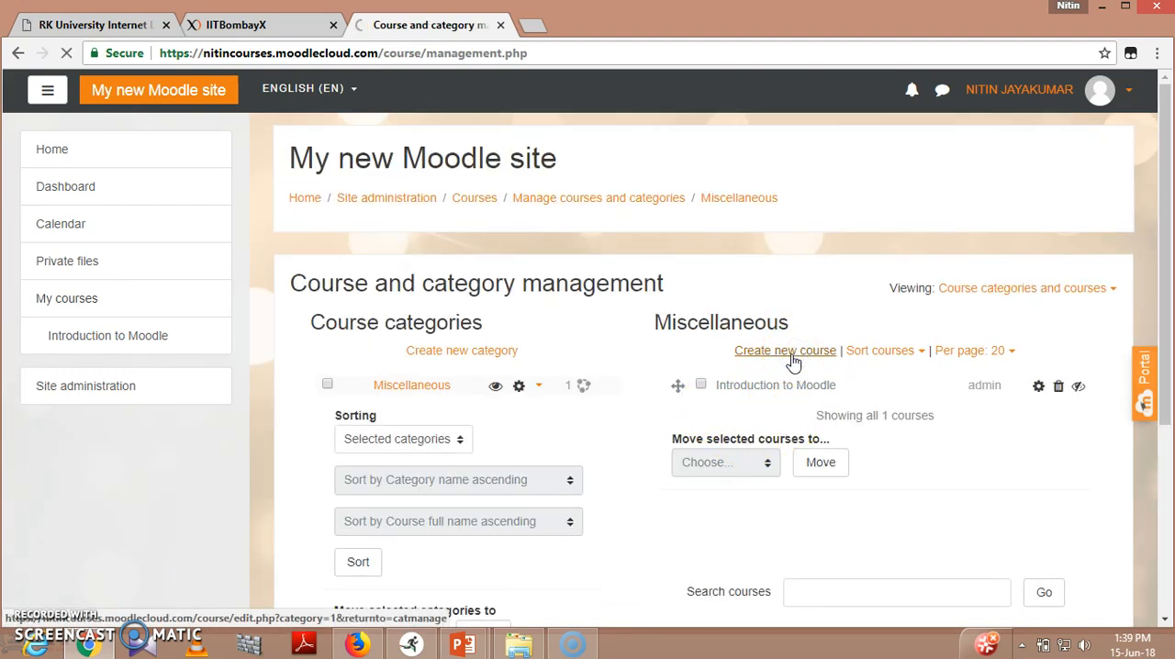
Fill in the full name 'Design of Machine Elements' and short name 'DME'.
click(786, 349)
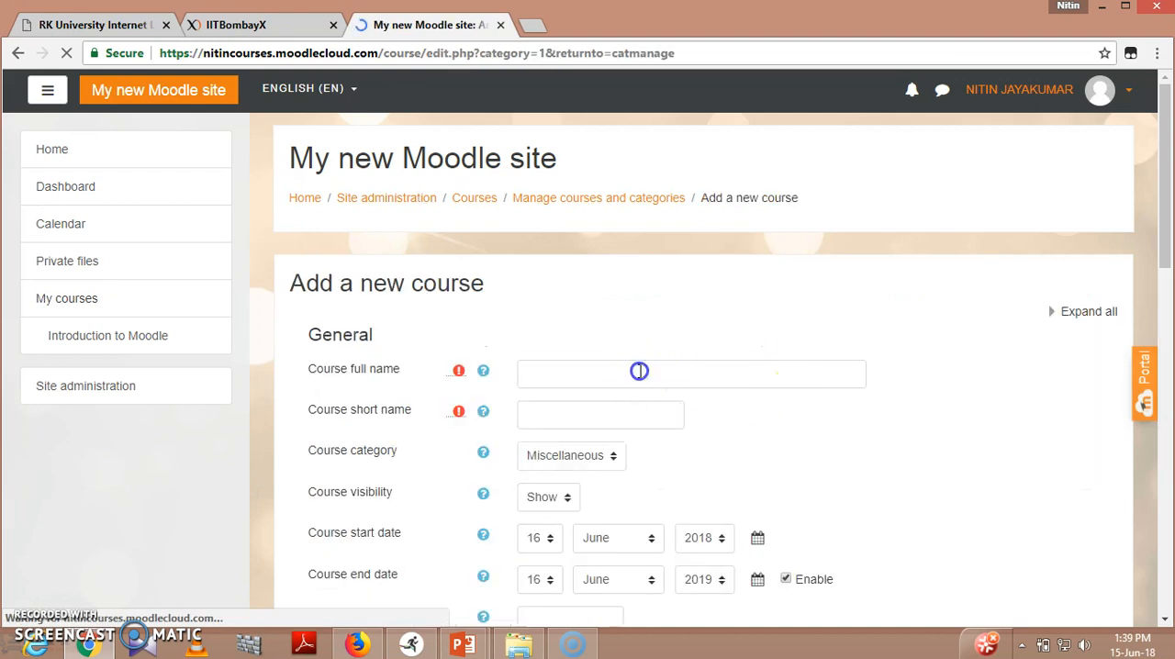
text(De)
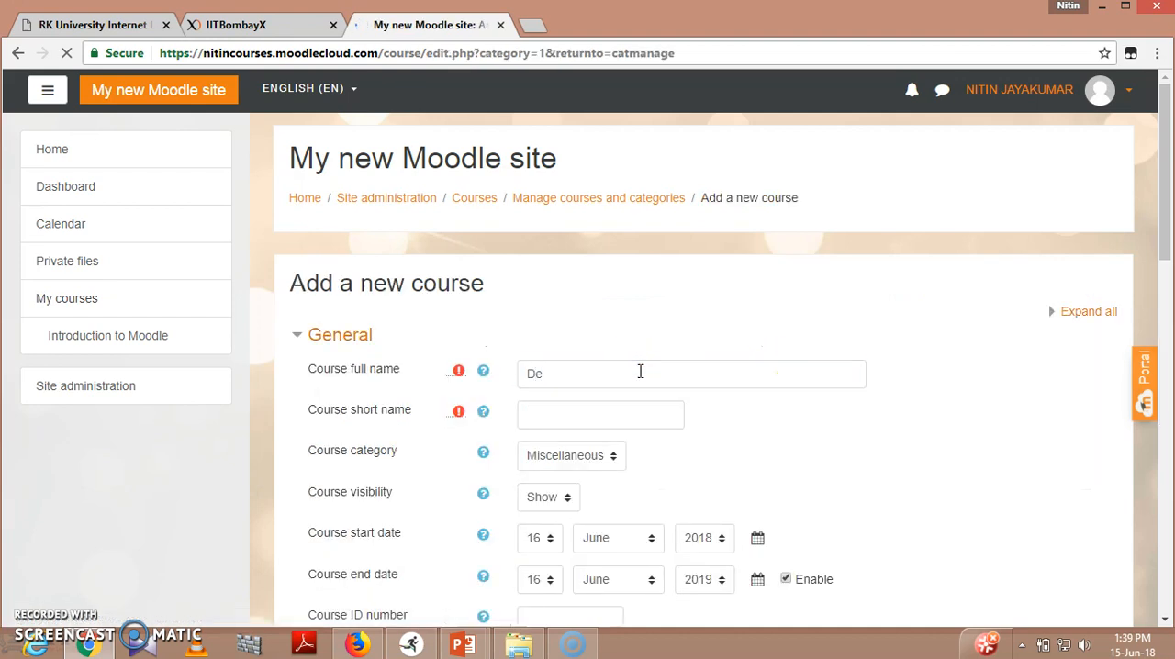
scroll(down, 3)
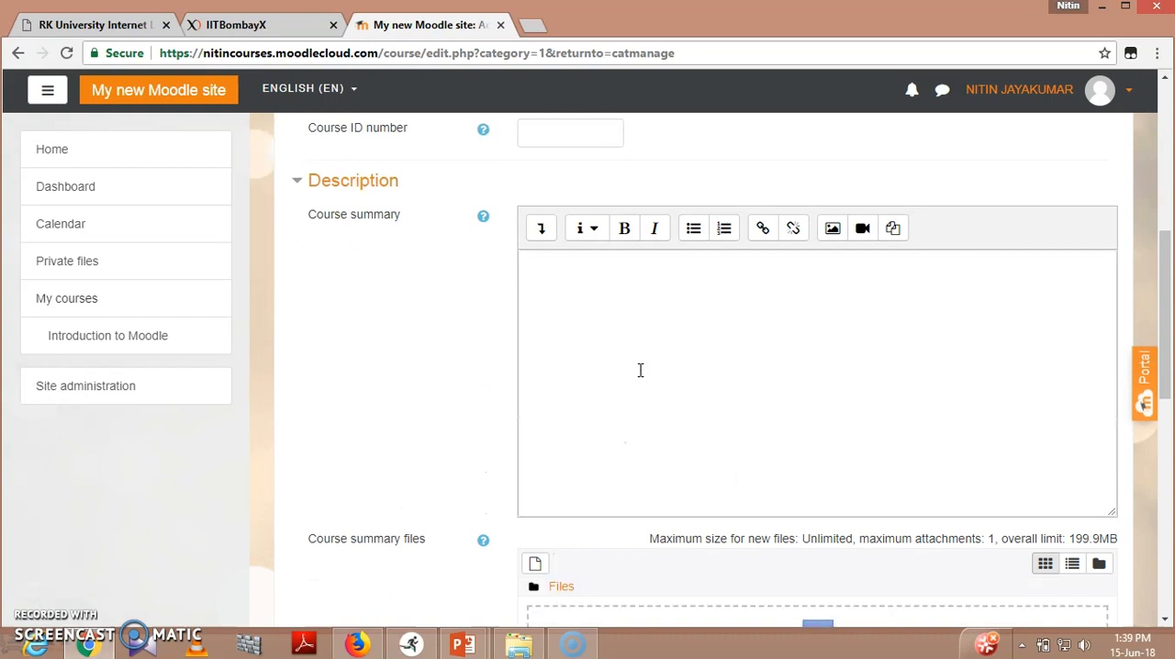
text(Design of)
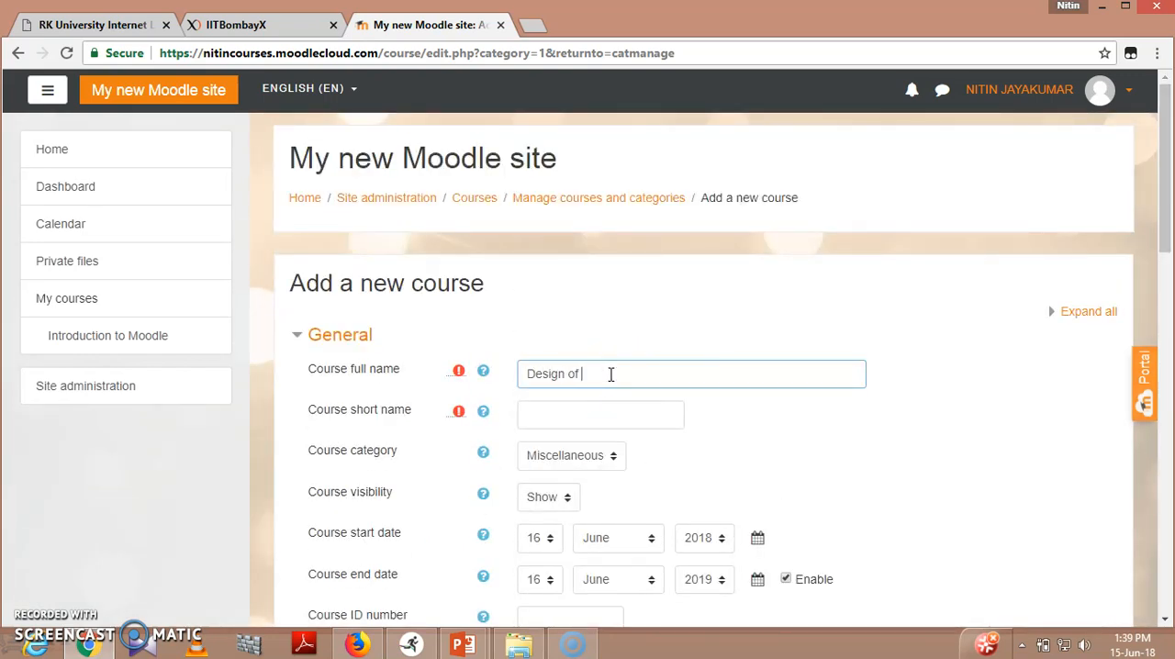
text(Machine Elements)
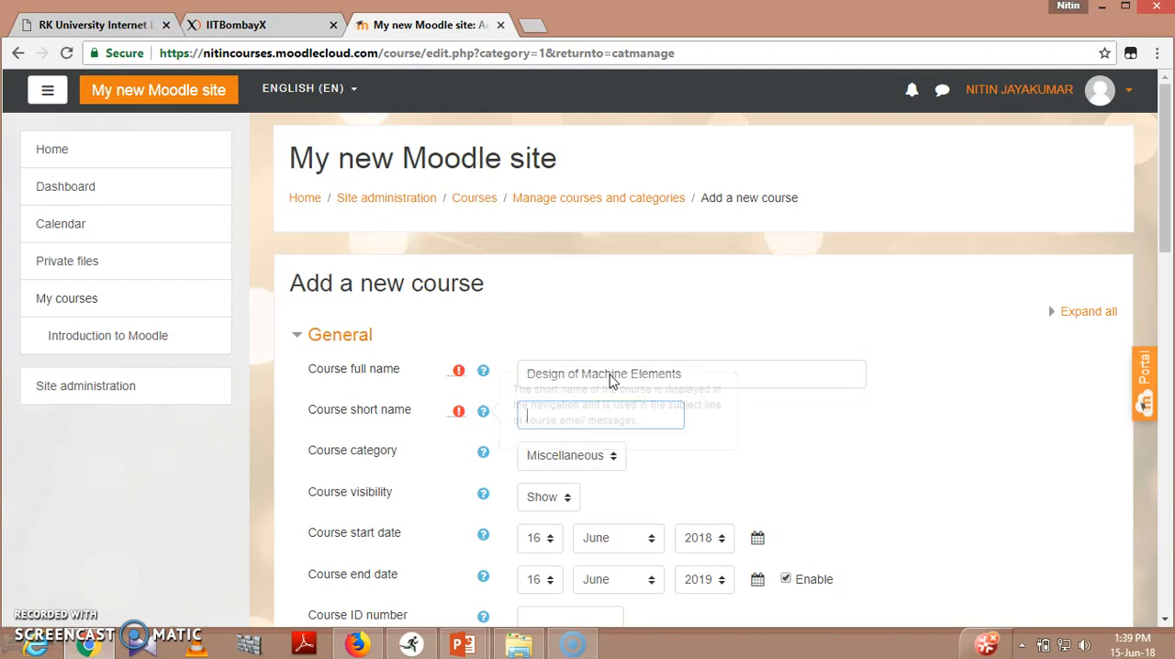
text(DME)
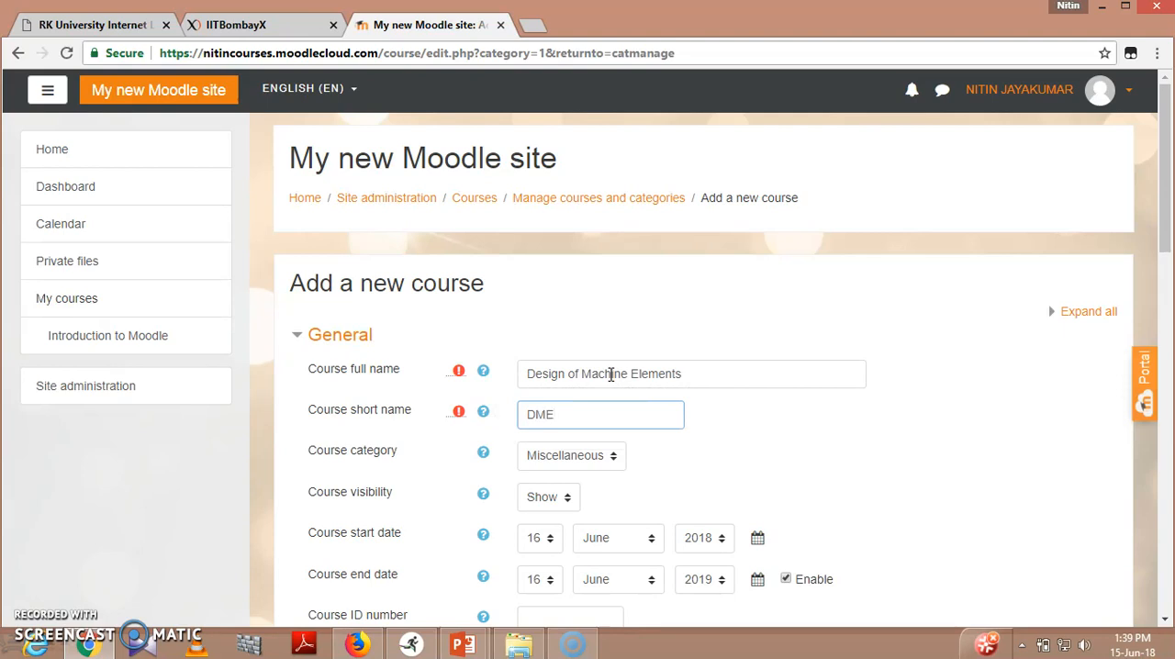
click(601, 413)
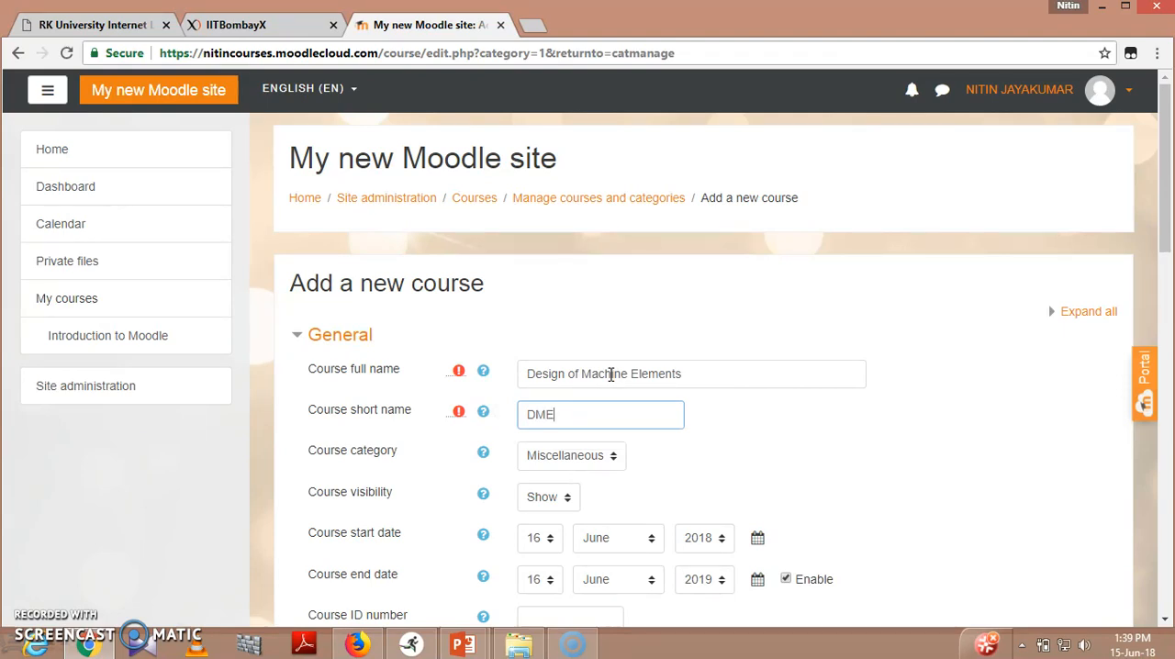
Disable the course end date and enter the course ID number DME509.
scroll(down, 3)
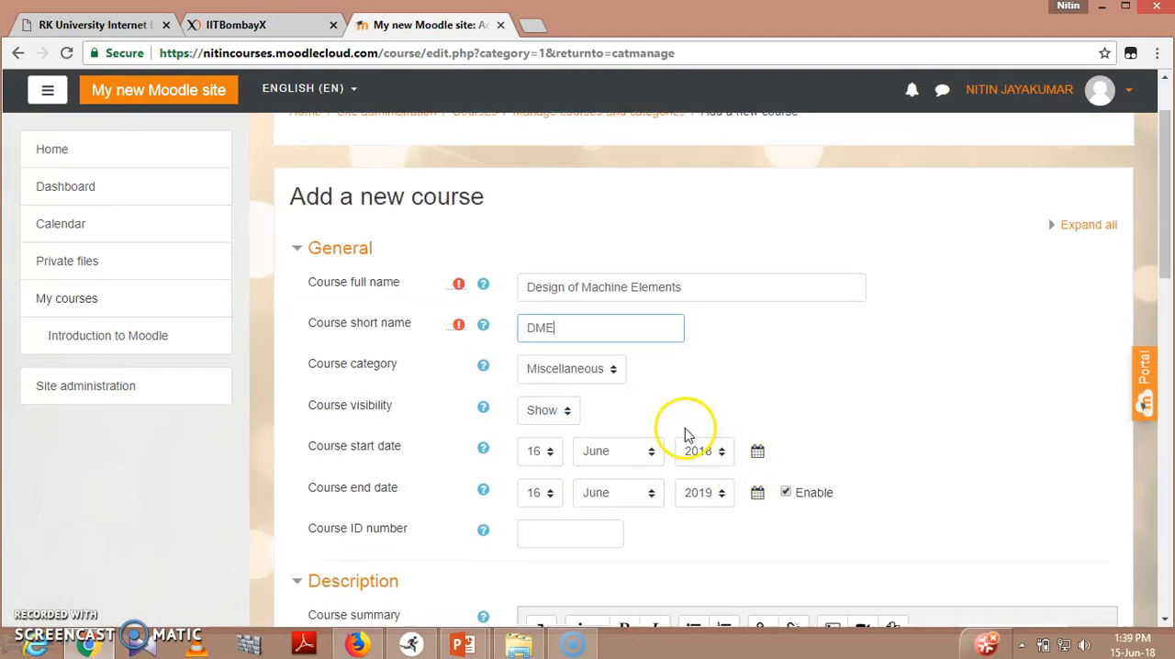
mouse_move(551, 414)
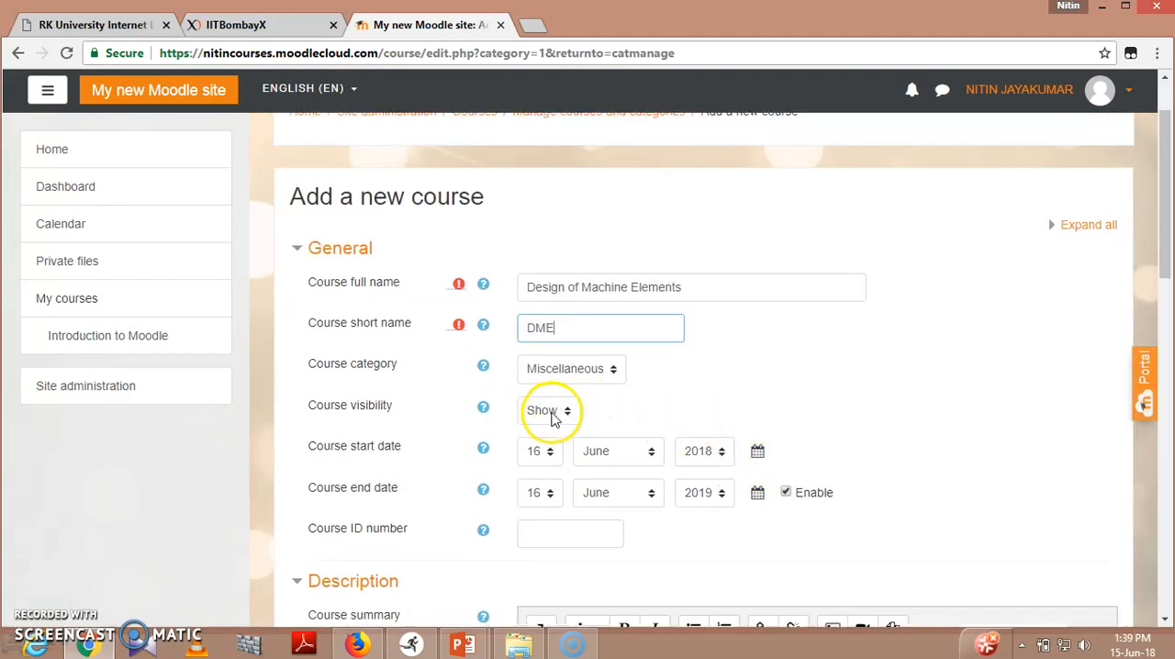
mouse_move(541, 459)
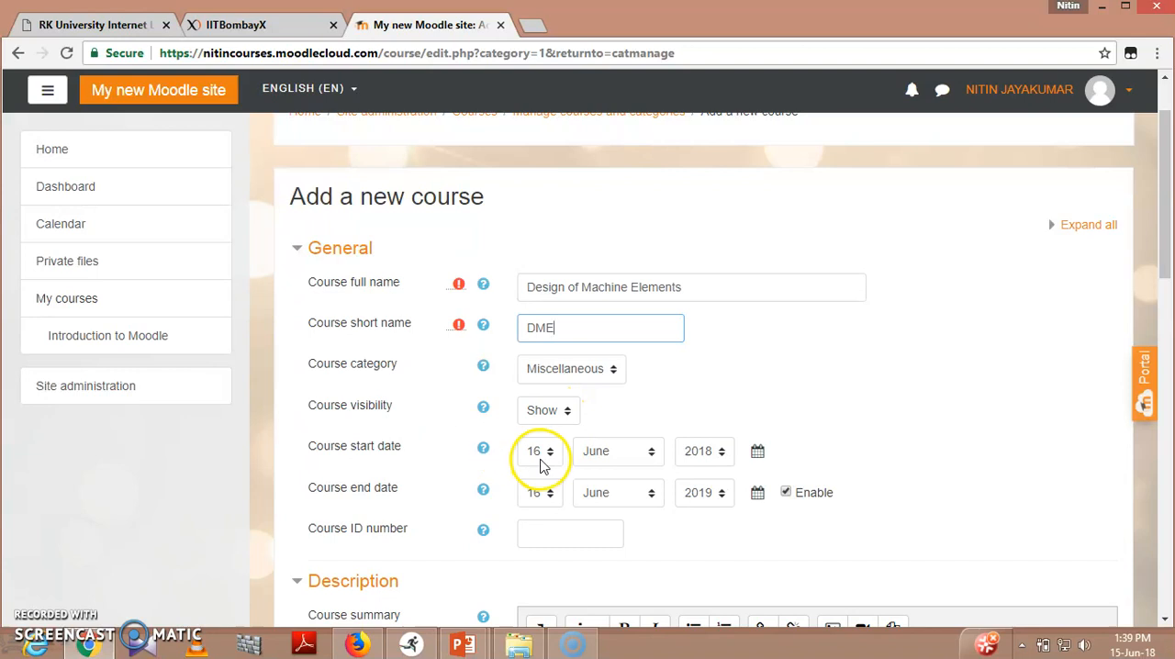
mouse_move(705, 493)
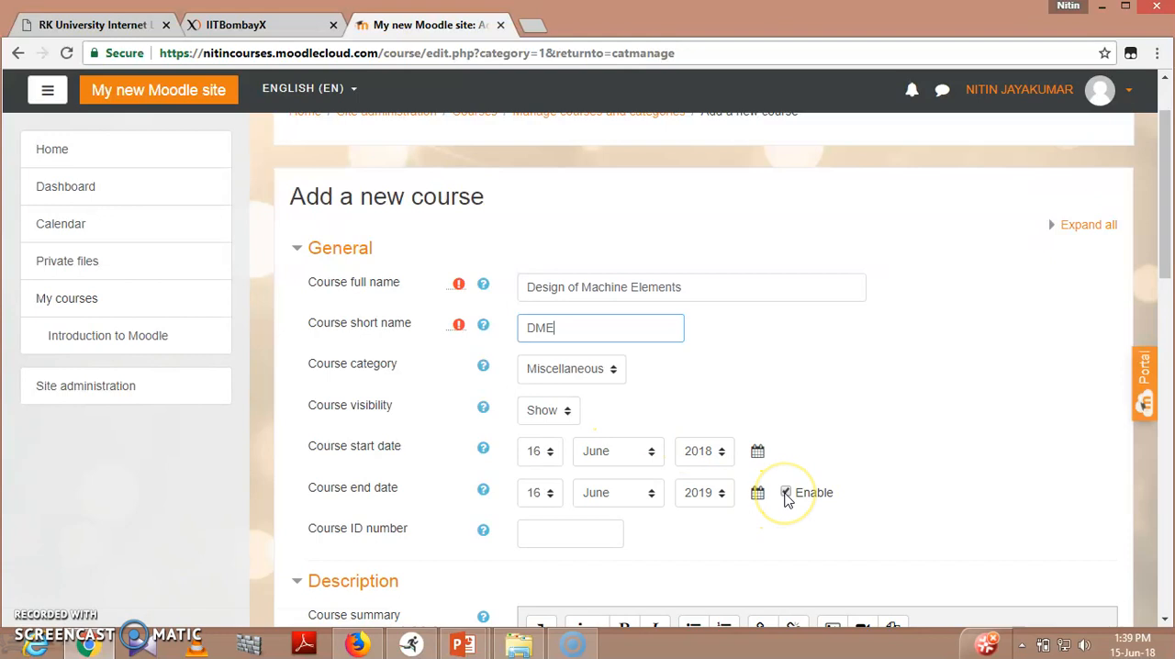
click(786, 492)
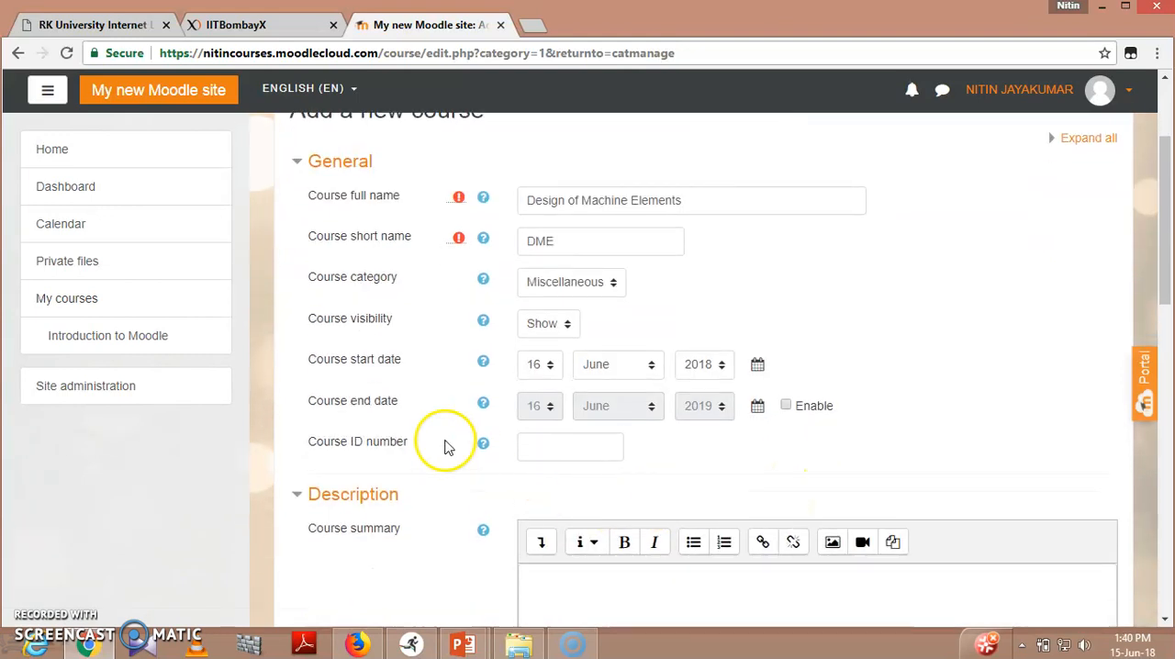
text(D)
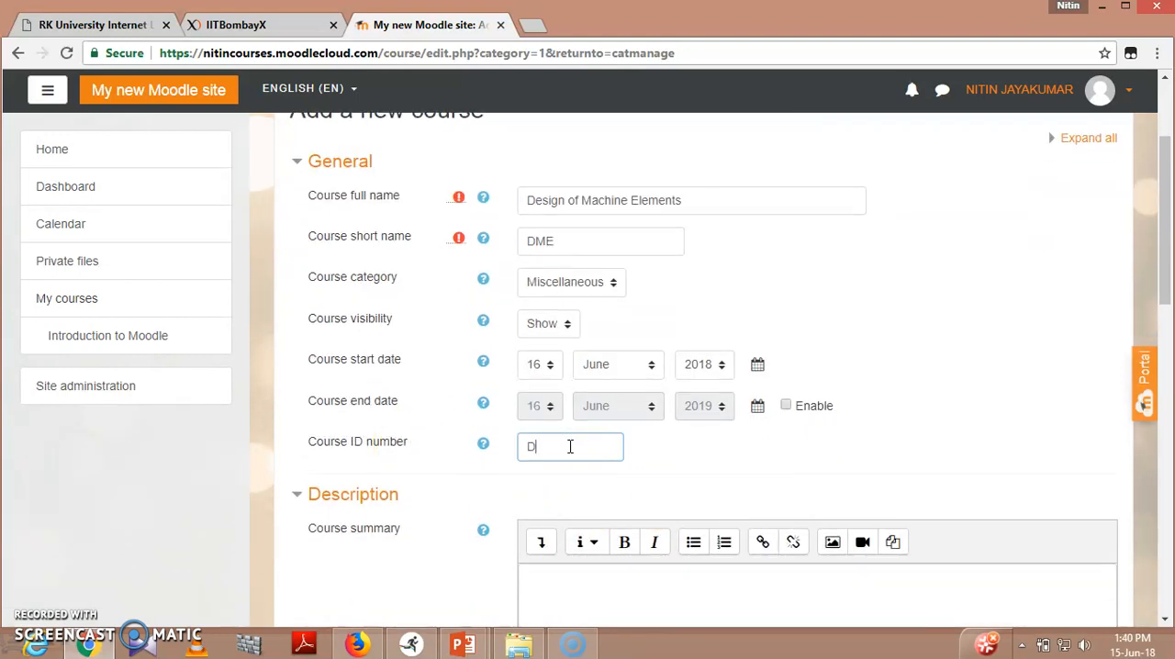
text(ME509)
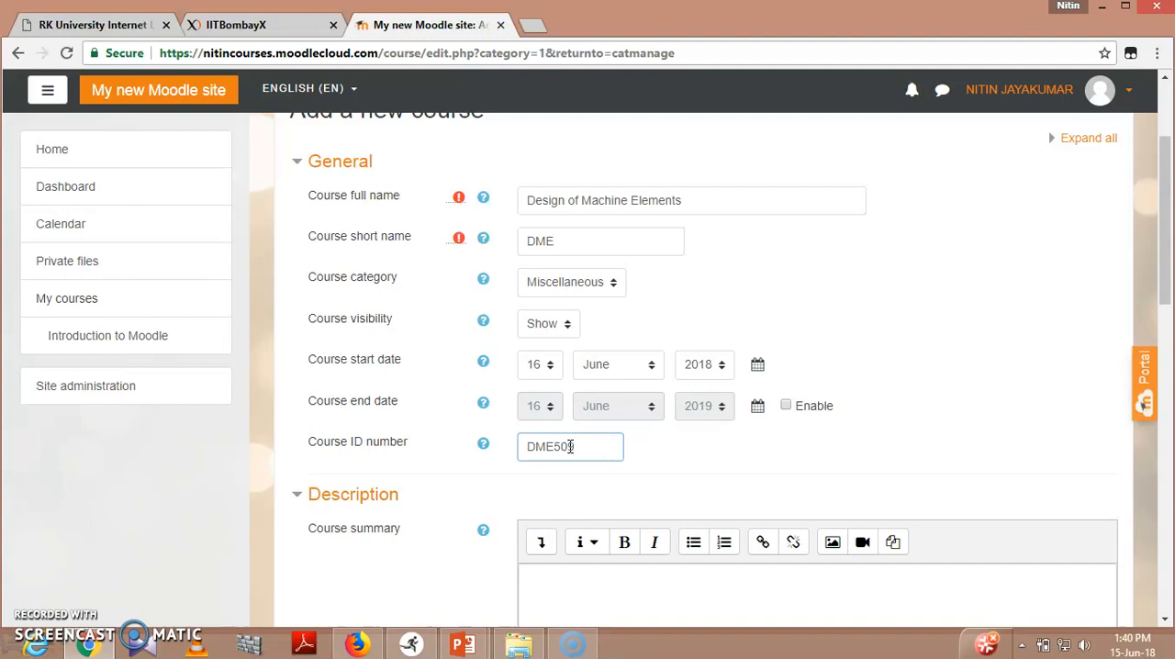
Write the summary: 'This course deals with the design of various machine elements subjected to different loading conditions.'.
scroll(down, 3)
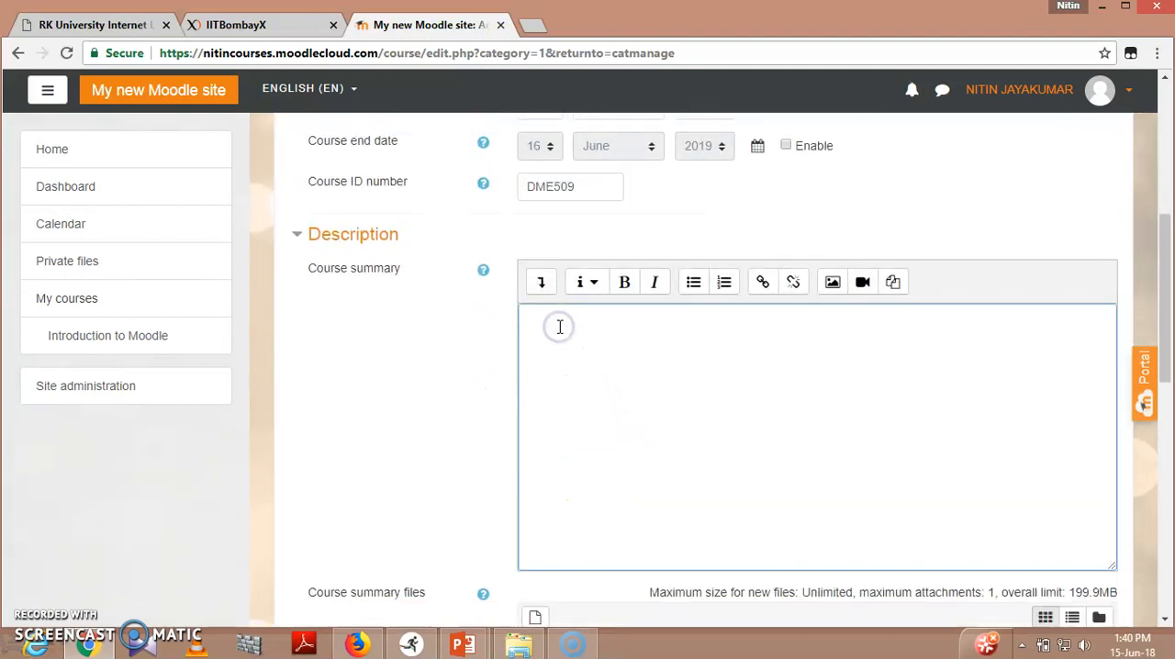
click(559, 327)
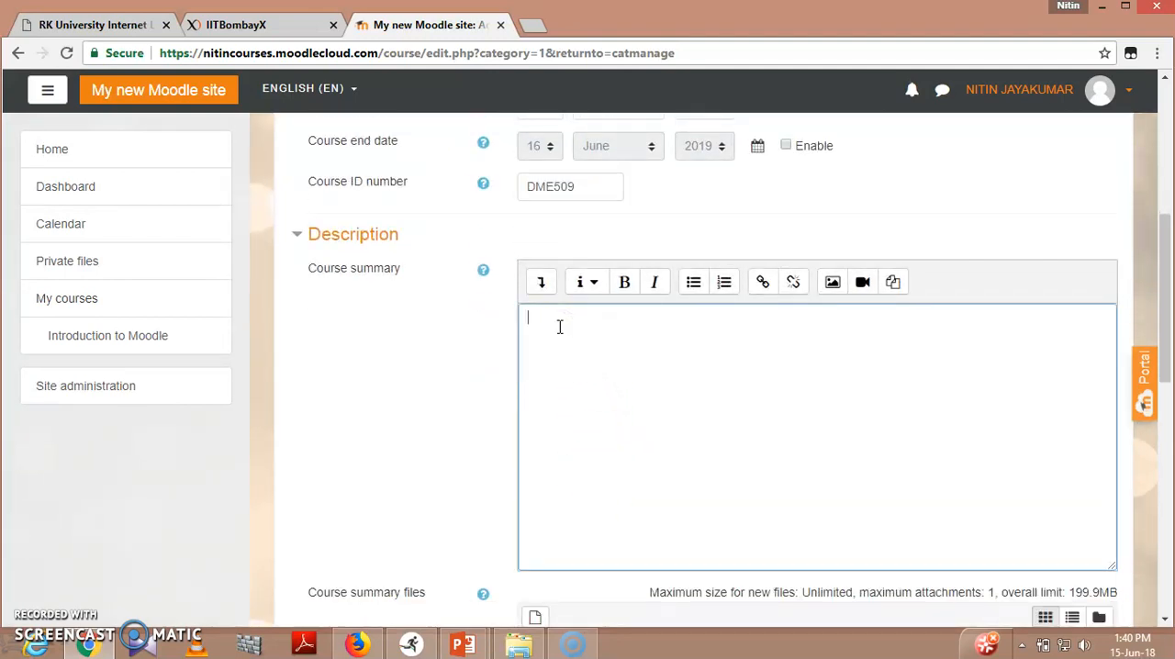
text(T)
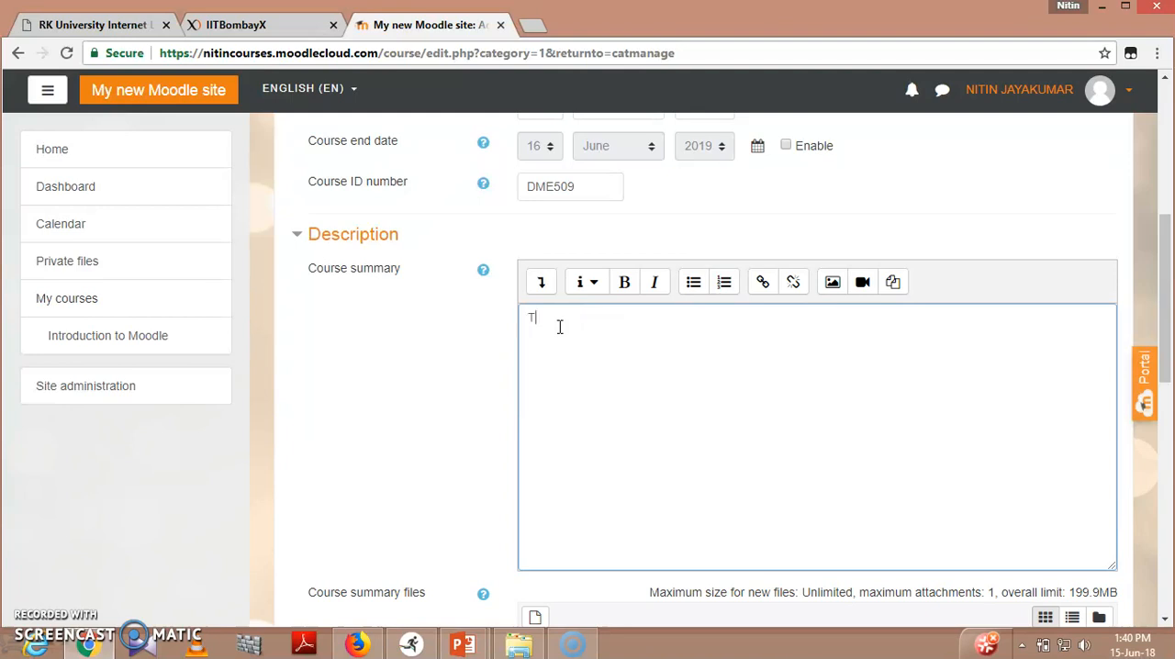
text(his course deals with the des)
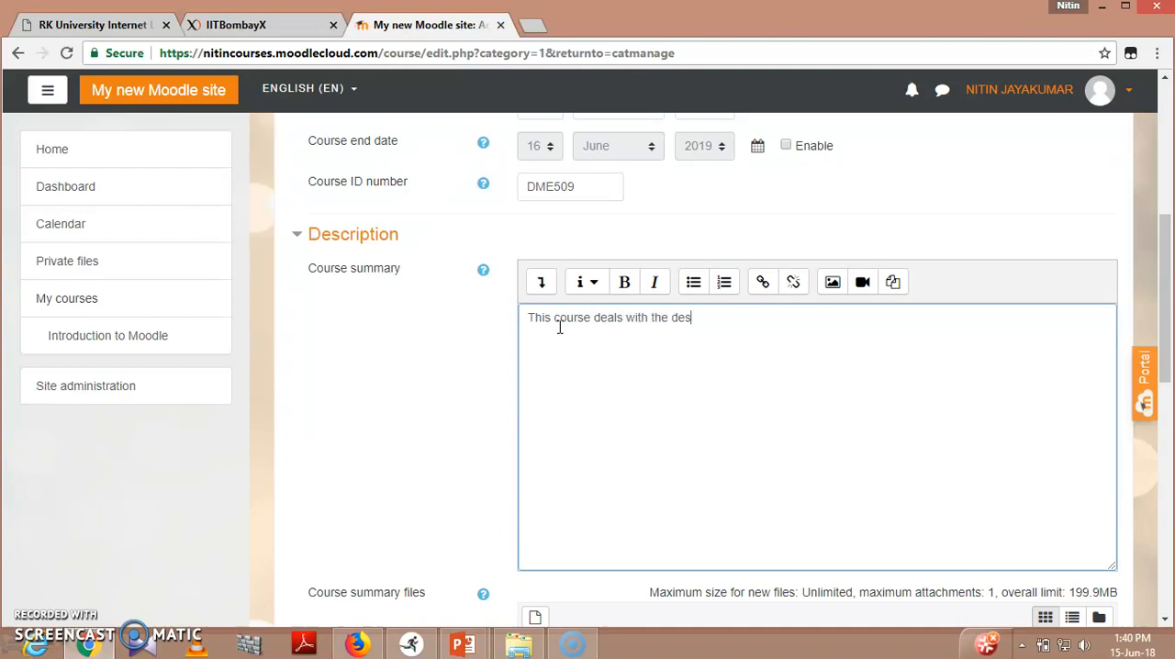
text(ign of)
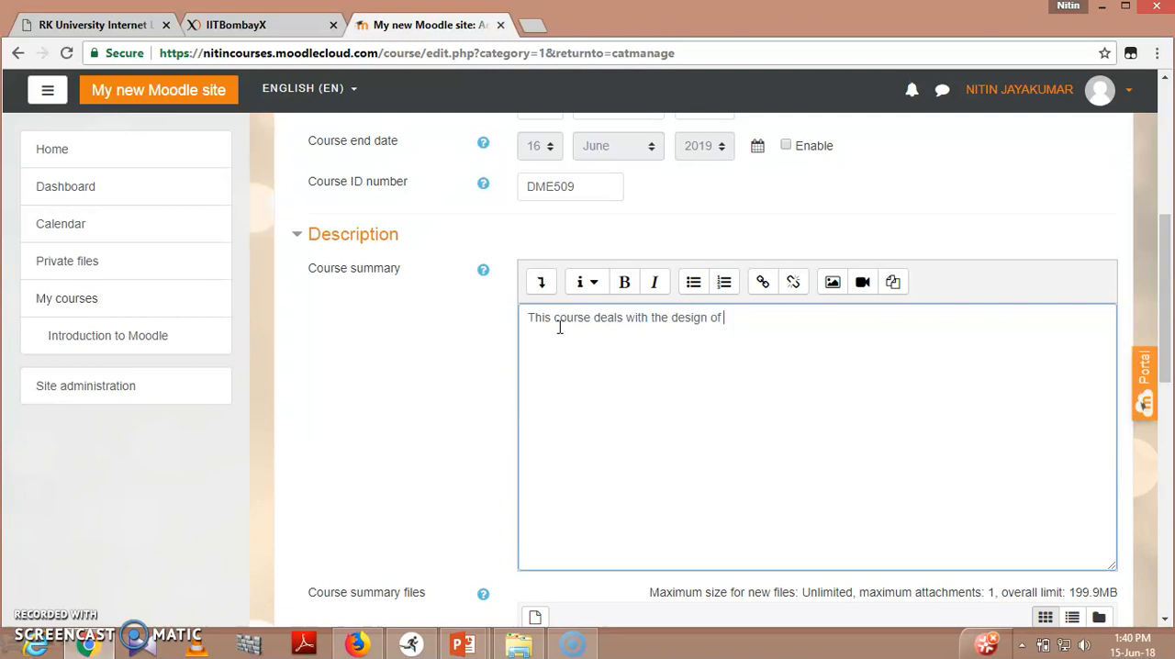
text(variosu)
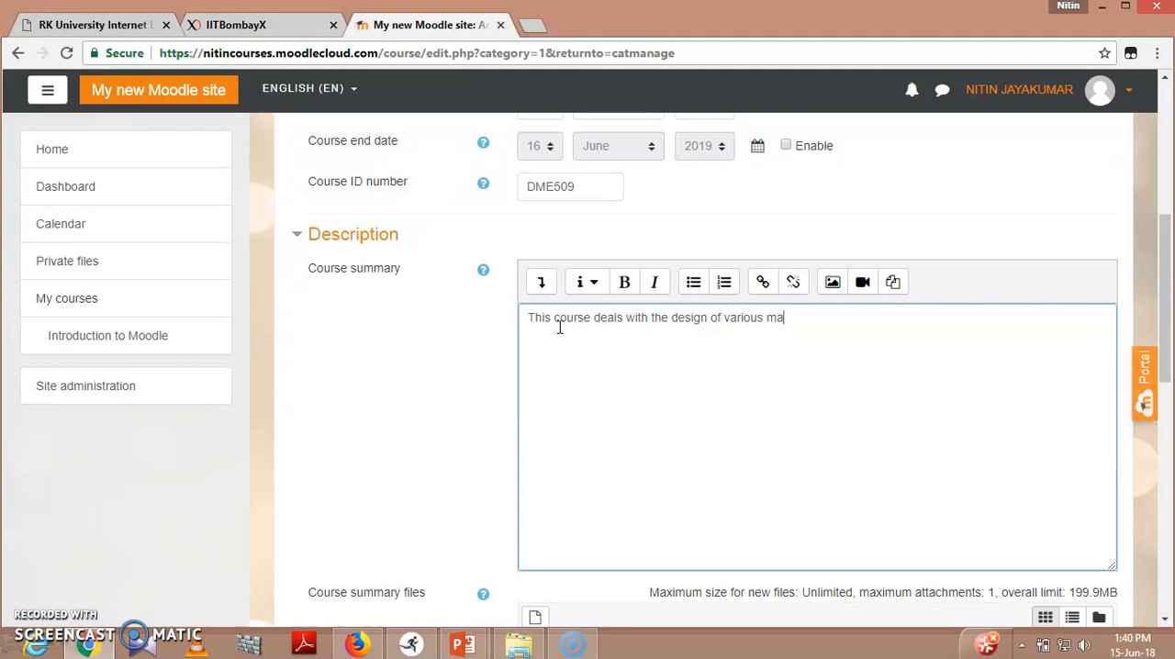
text(chine elements)
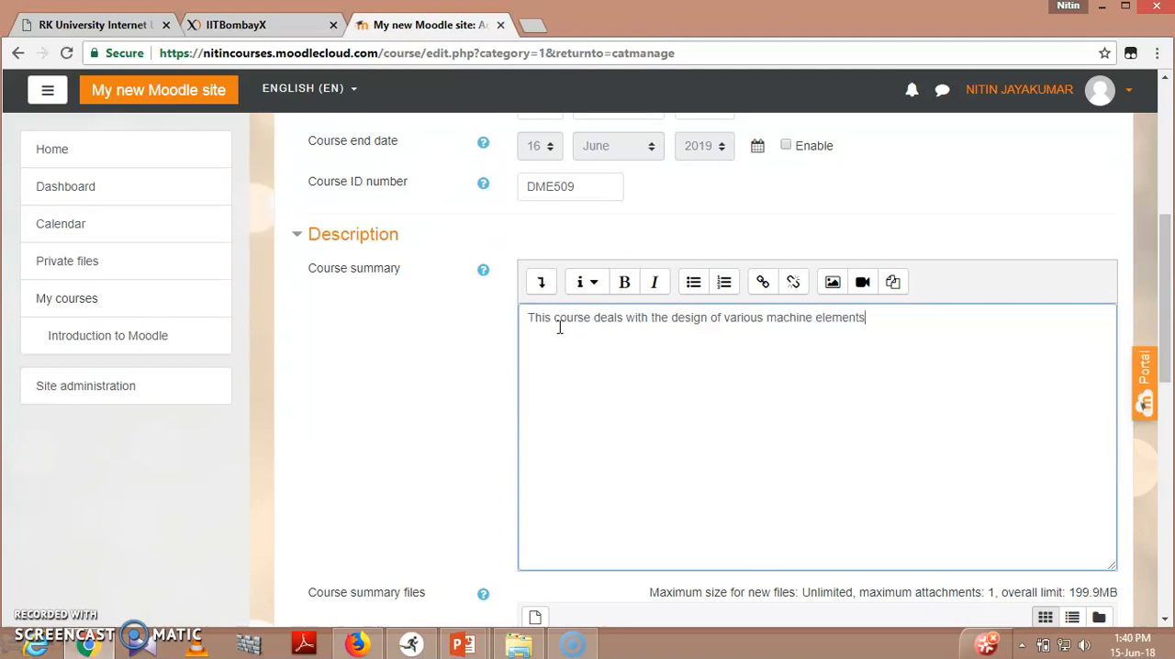
text(subjected to)
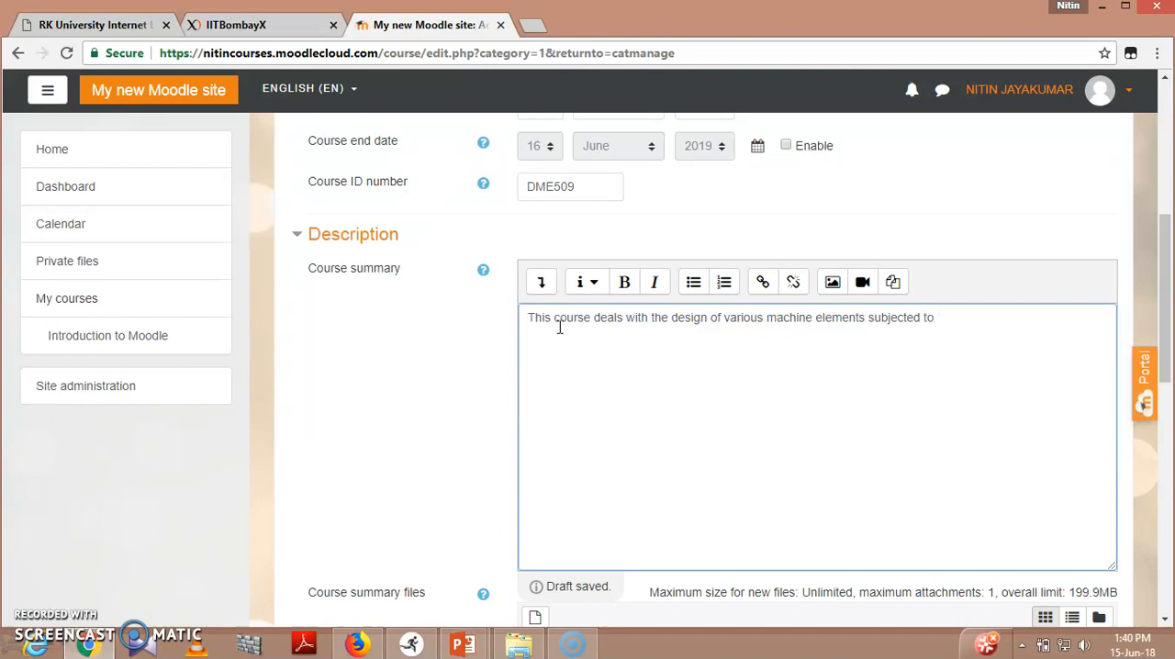
text(different load)
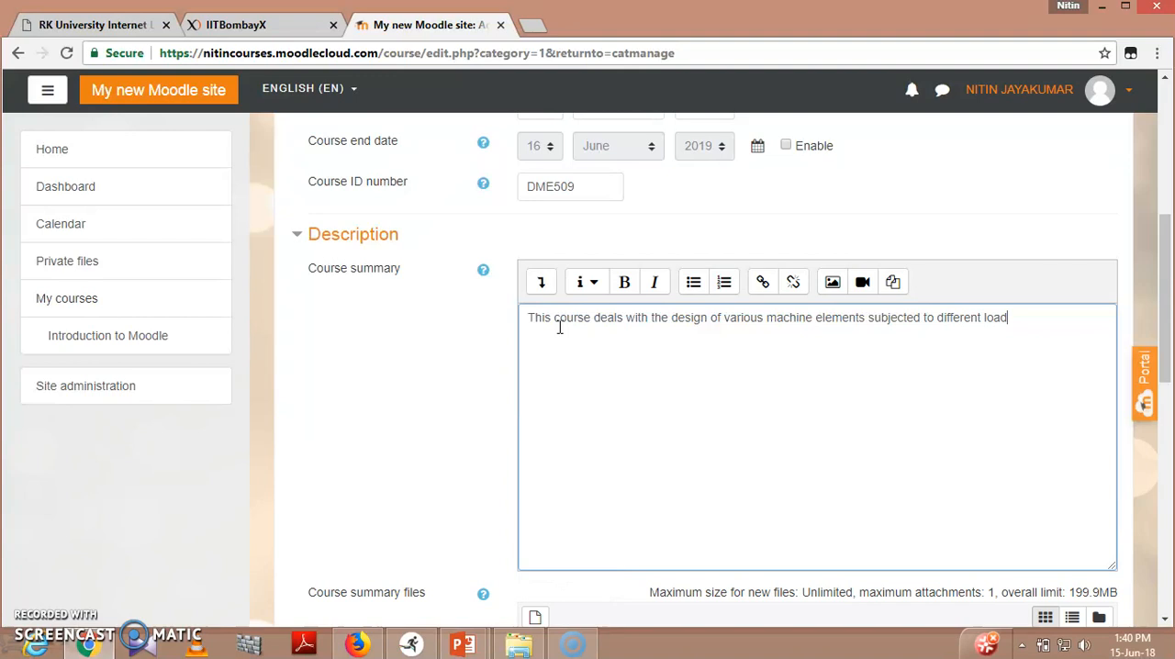
text(ing conditi)
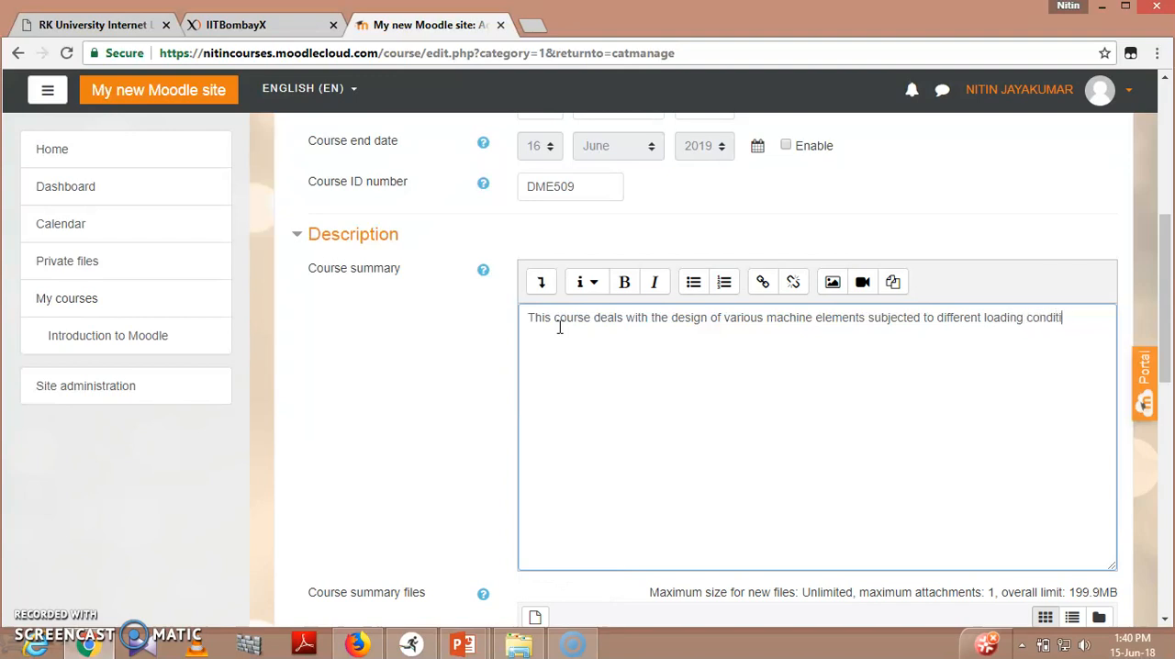
text(ons.)
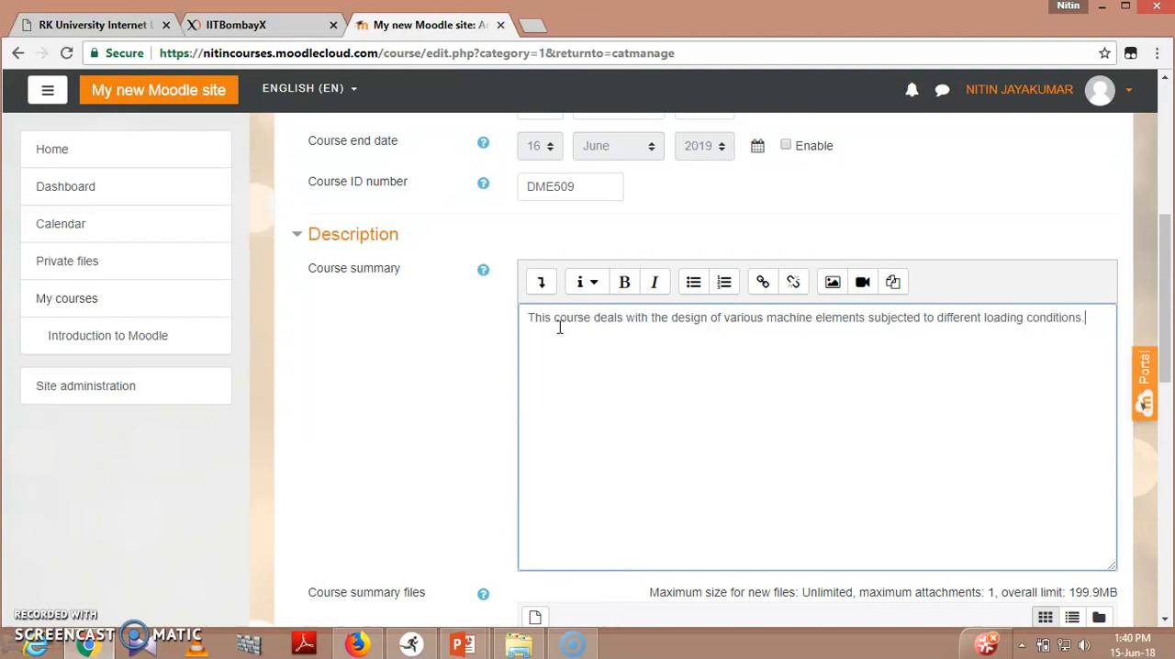
scroll(down, 3)
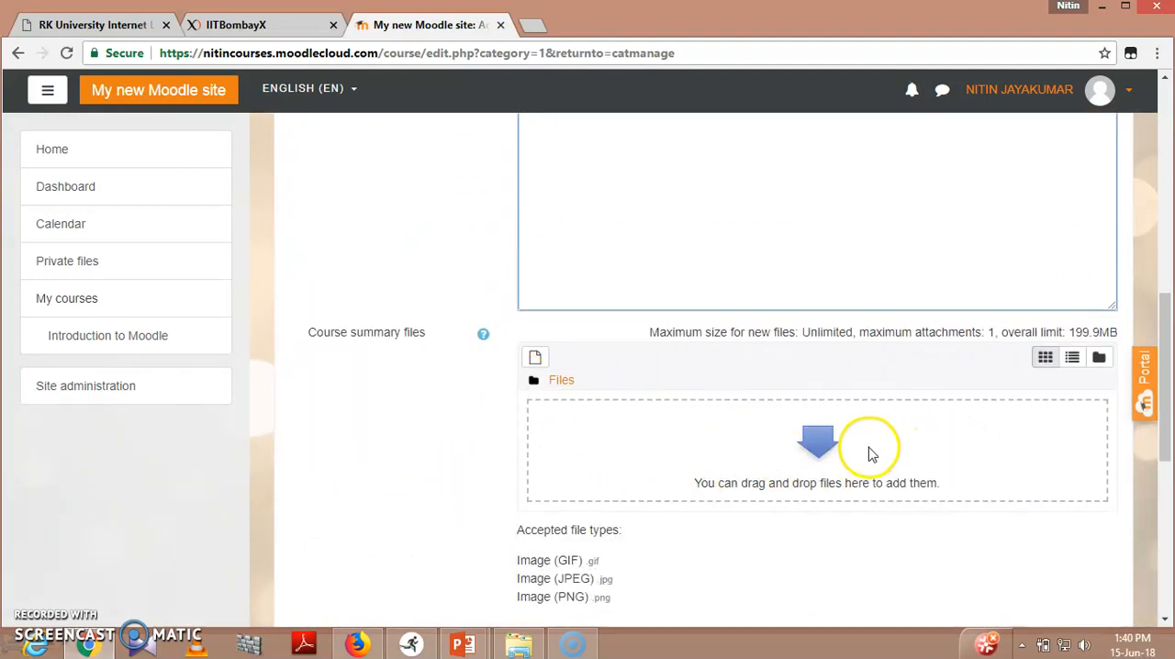
mouse_move(726, 450)
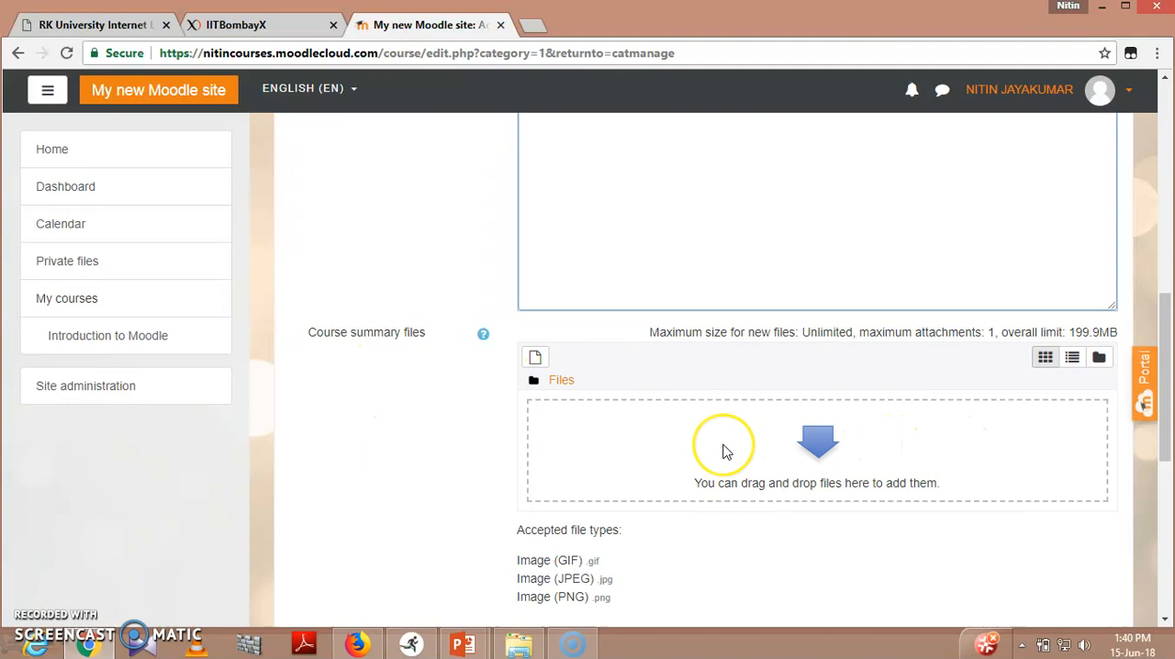
mouse_move(533, 536)
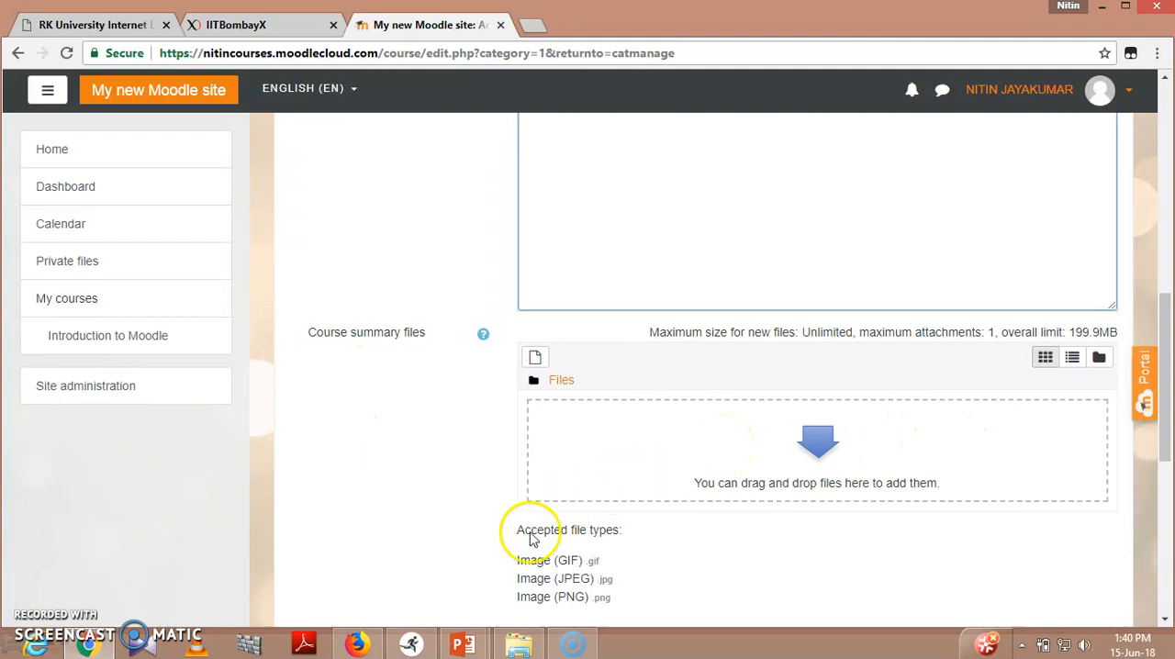
scroll(down, 3)
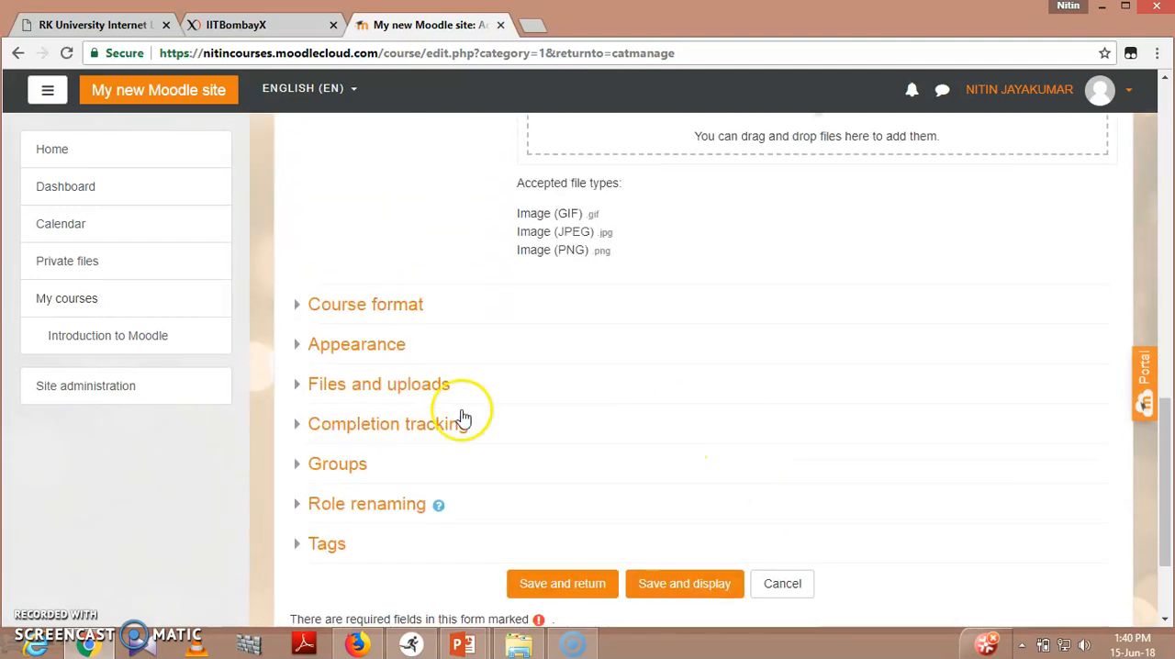
mouse_move(365, 346)
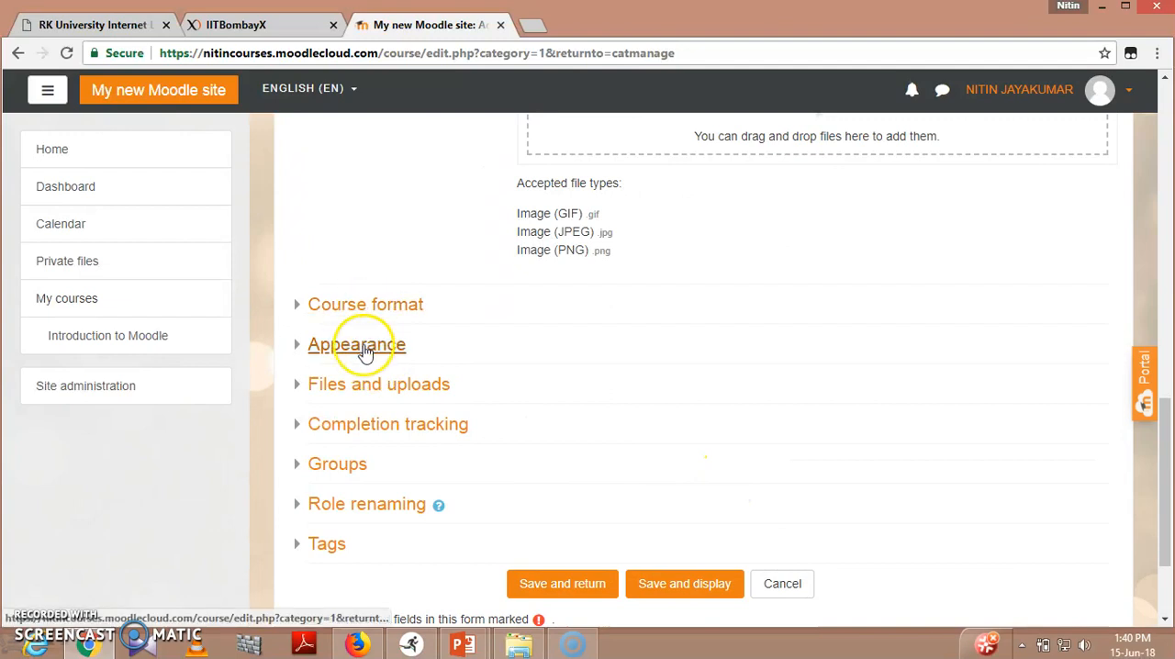
mouse_move(363, 450)
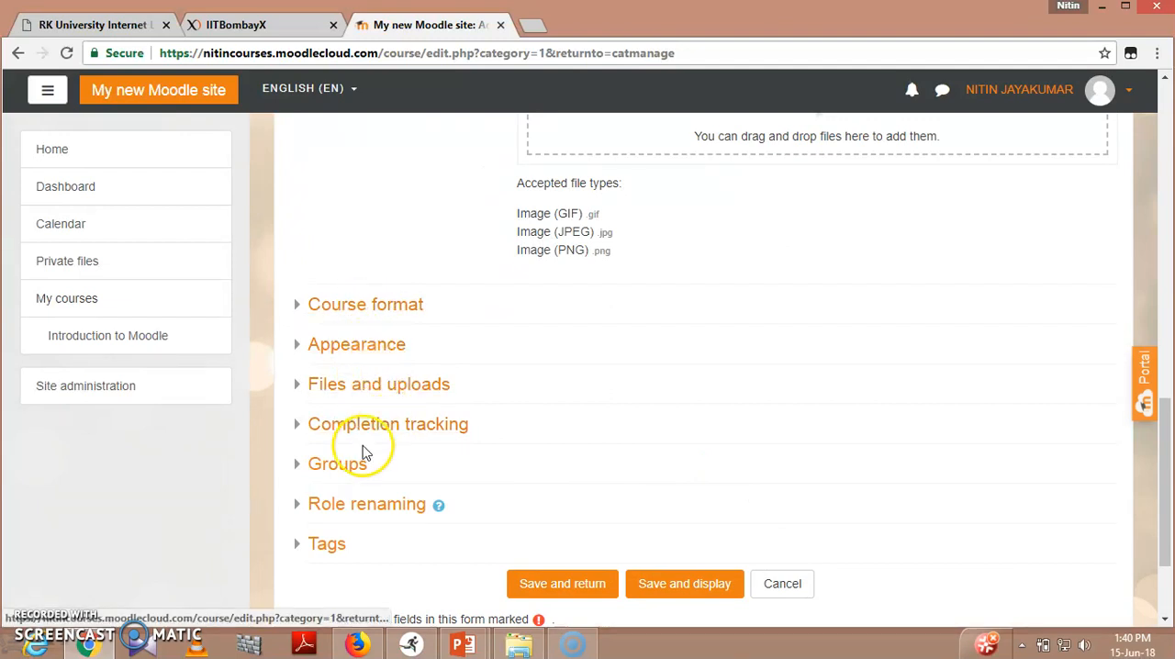
mouse_move(367, 503)
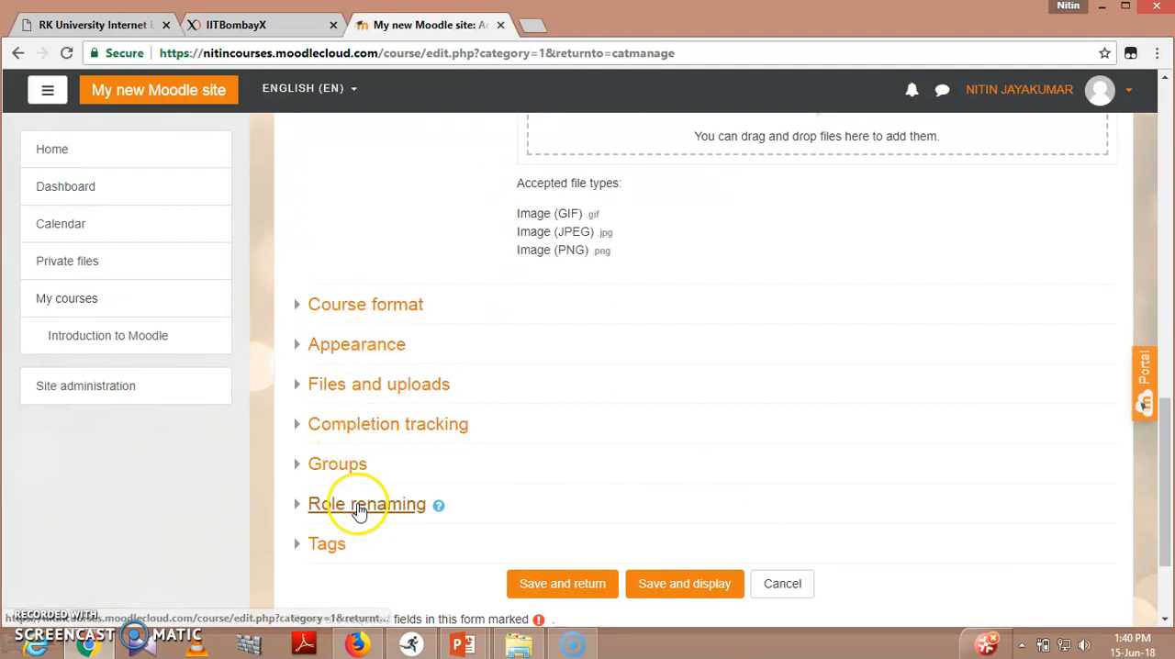
click(338, 462)
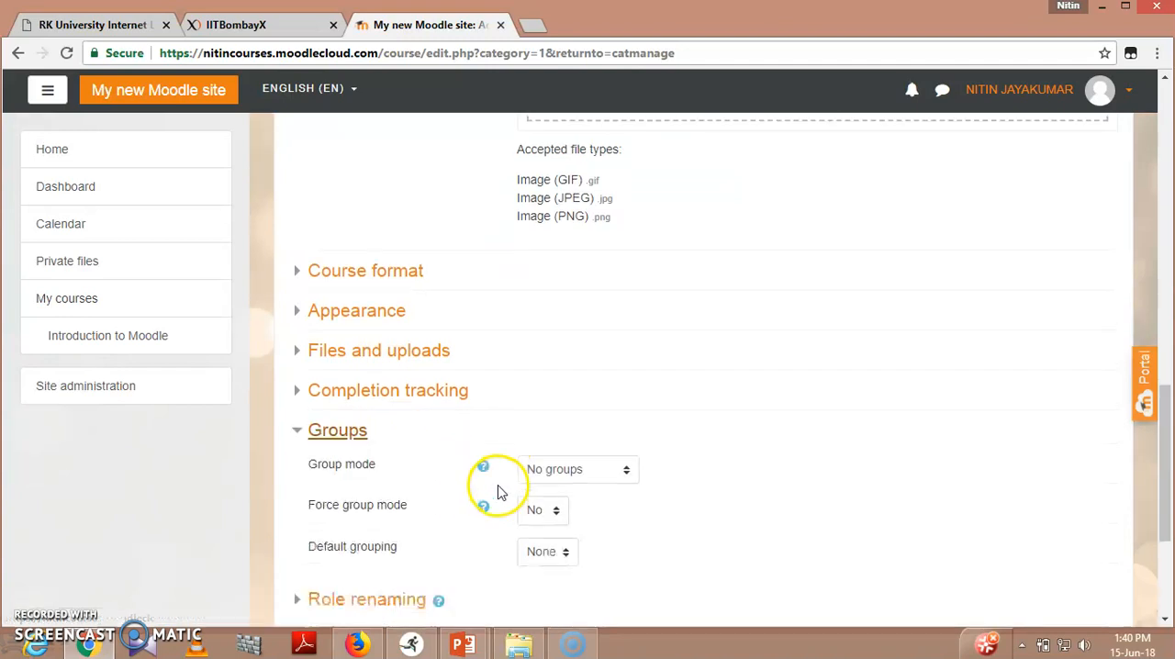
scroll(down, 3)
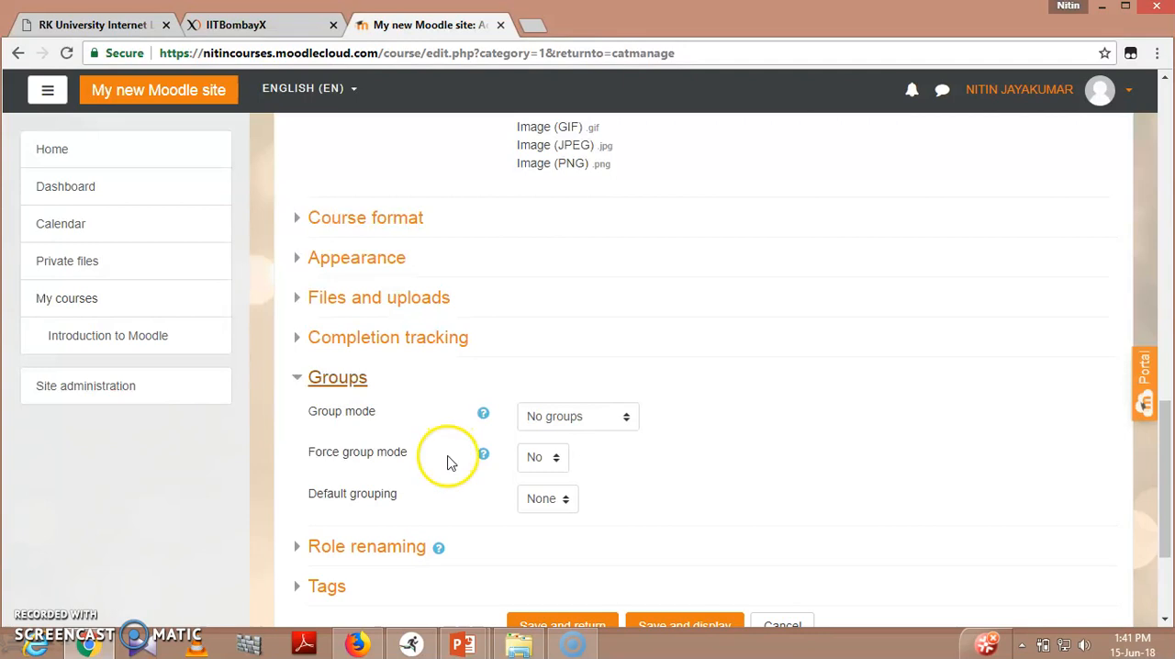
mouse_move(437, 448)
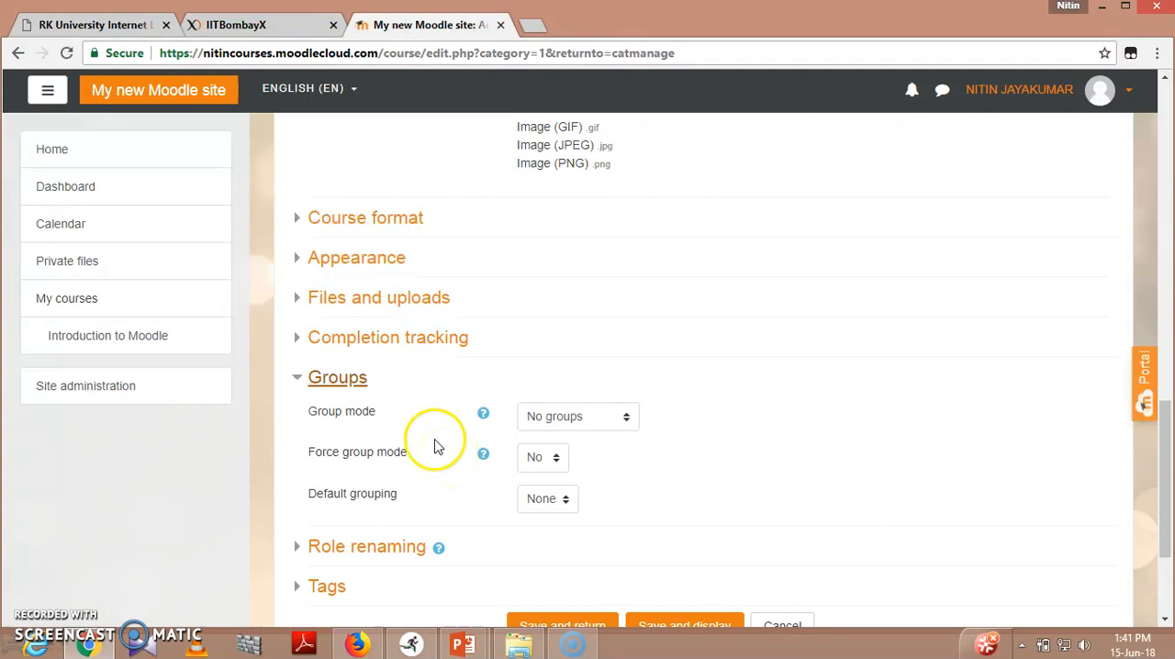
click(338, 377)
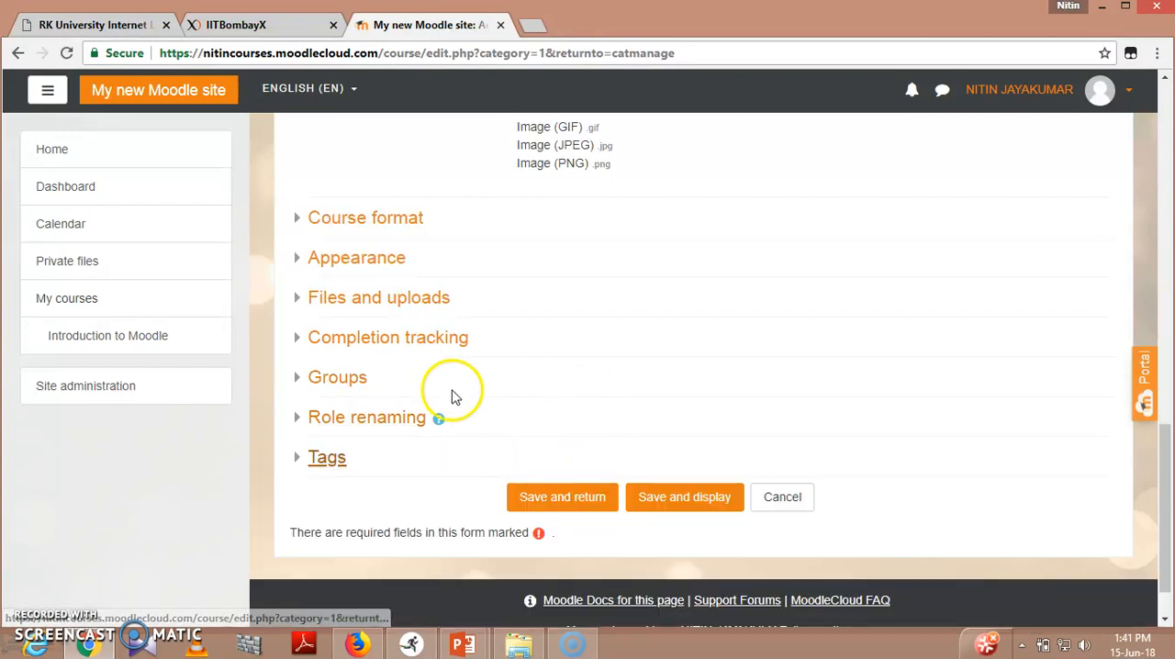
mouse_move(358, 196)
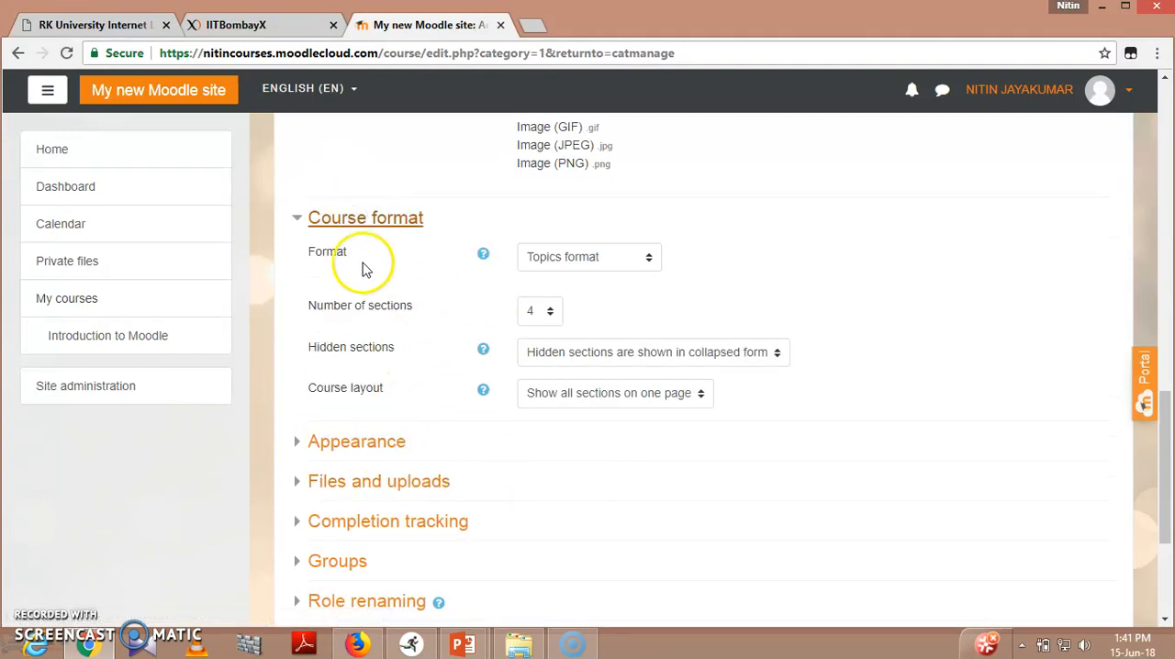
mouse_move(530, 310)
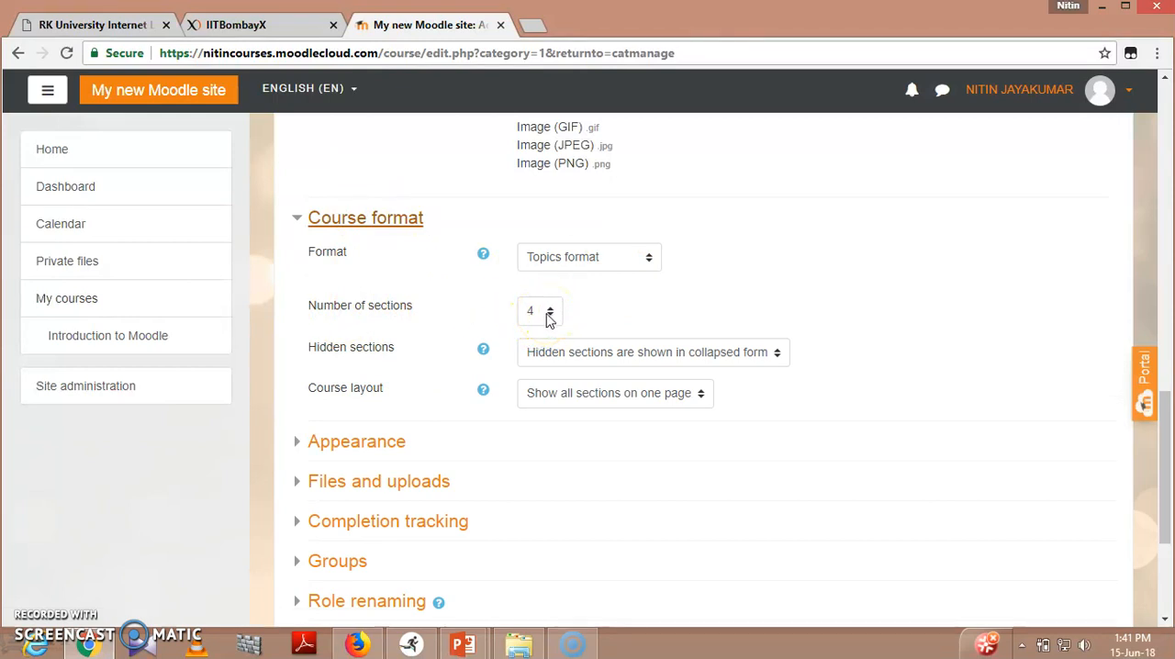
Set Number of sections to 4, keep 'Show all sections on one page', and collapse Course format.
click(547, 310)
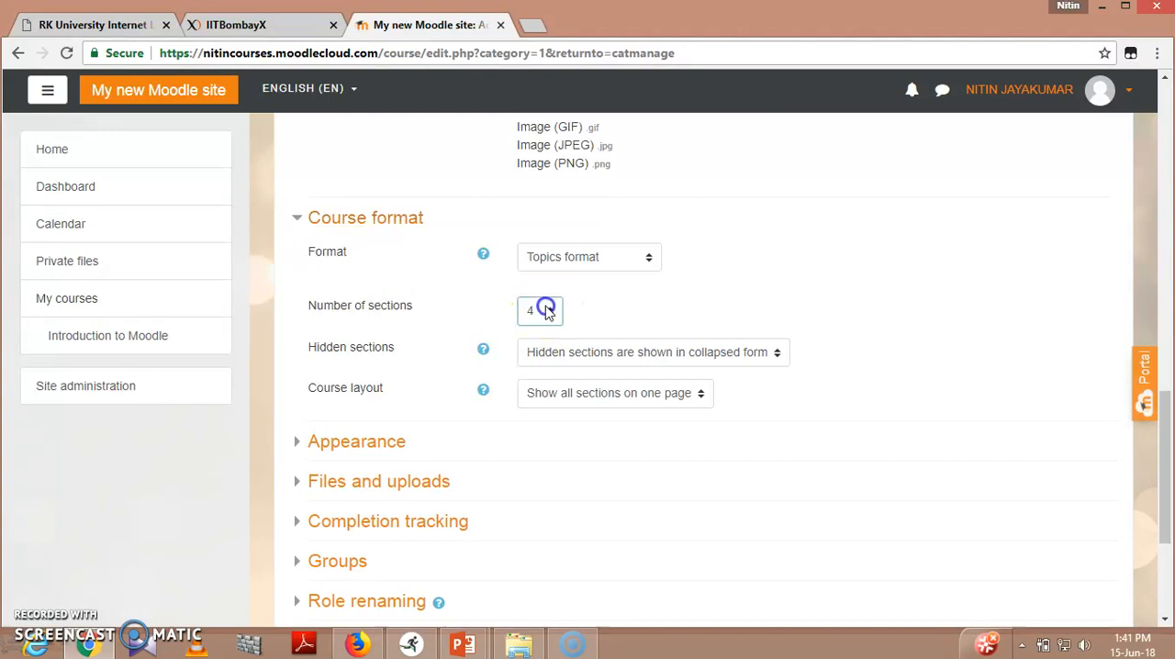
click(550, 305)
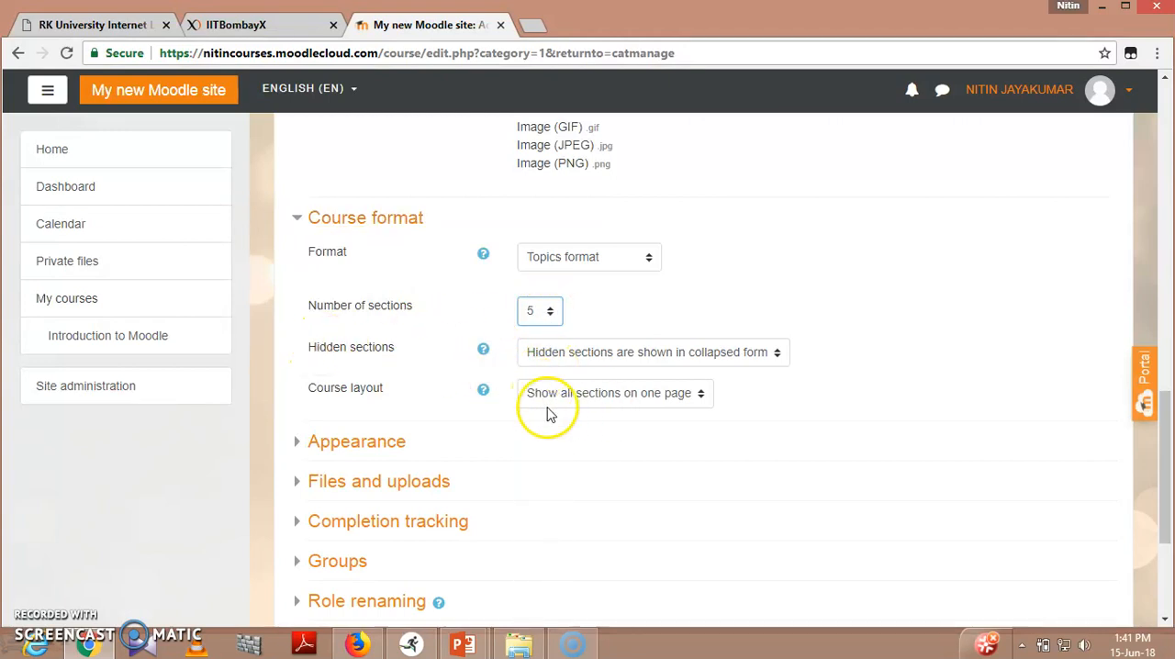
click(613, 393)
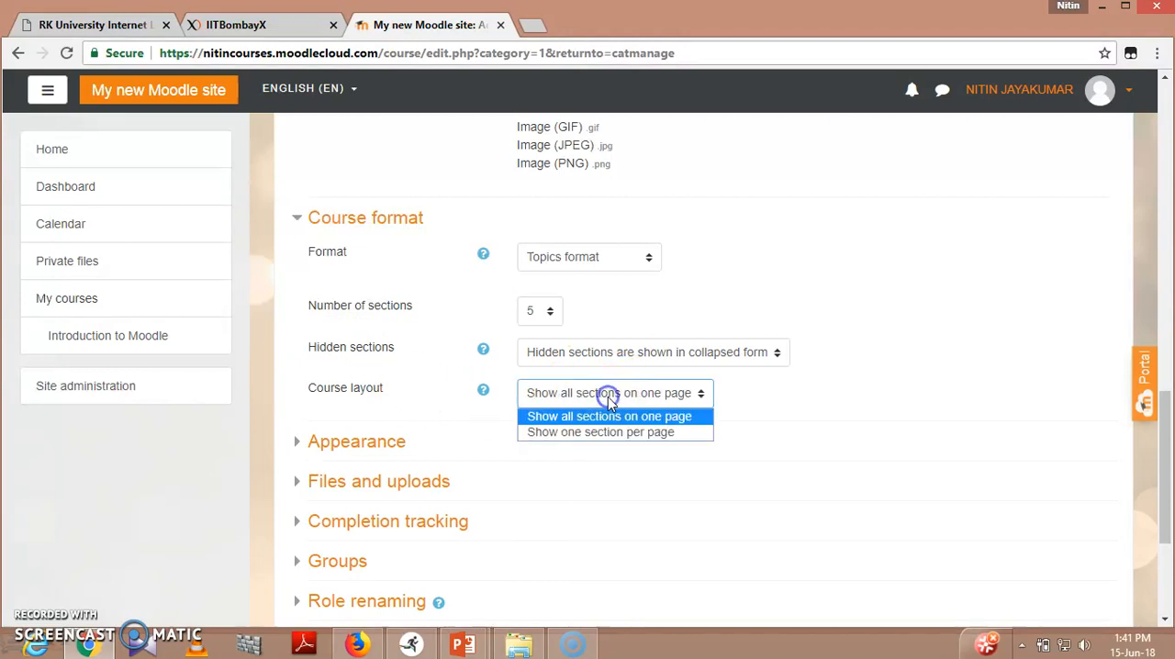
mouse_move(628, 431)
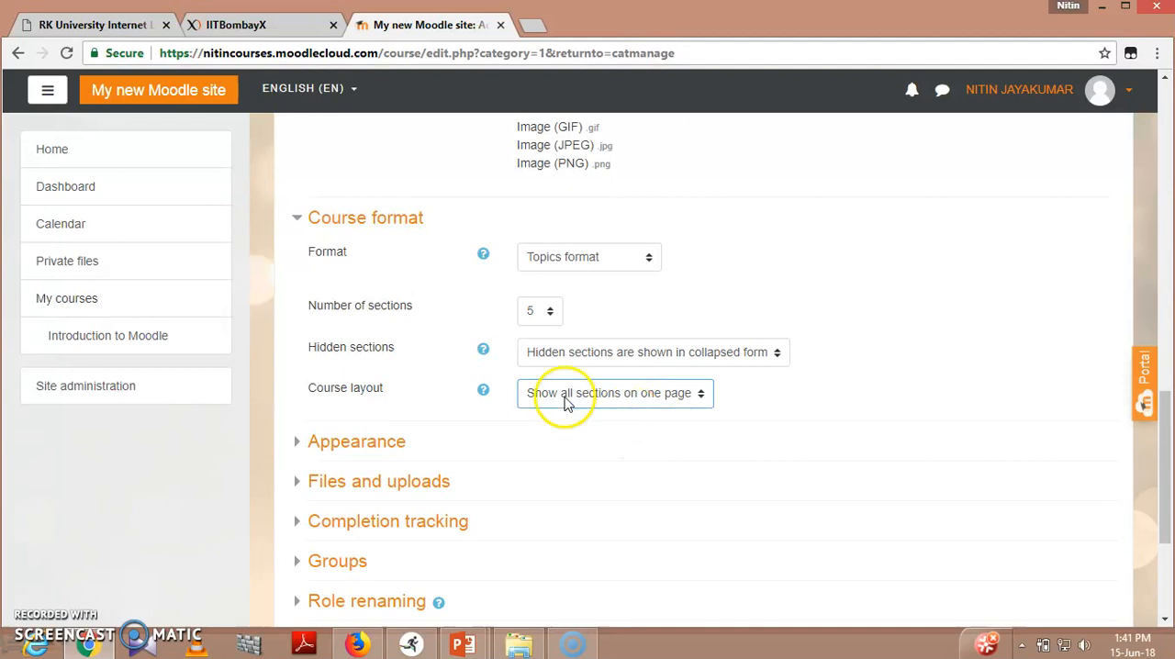
click(540, 310)
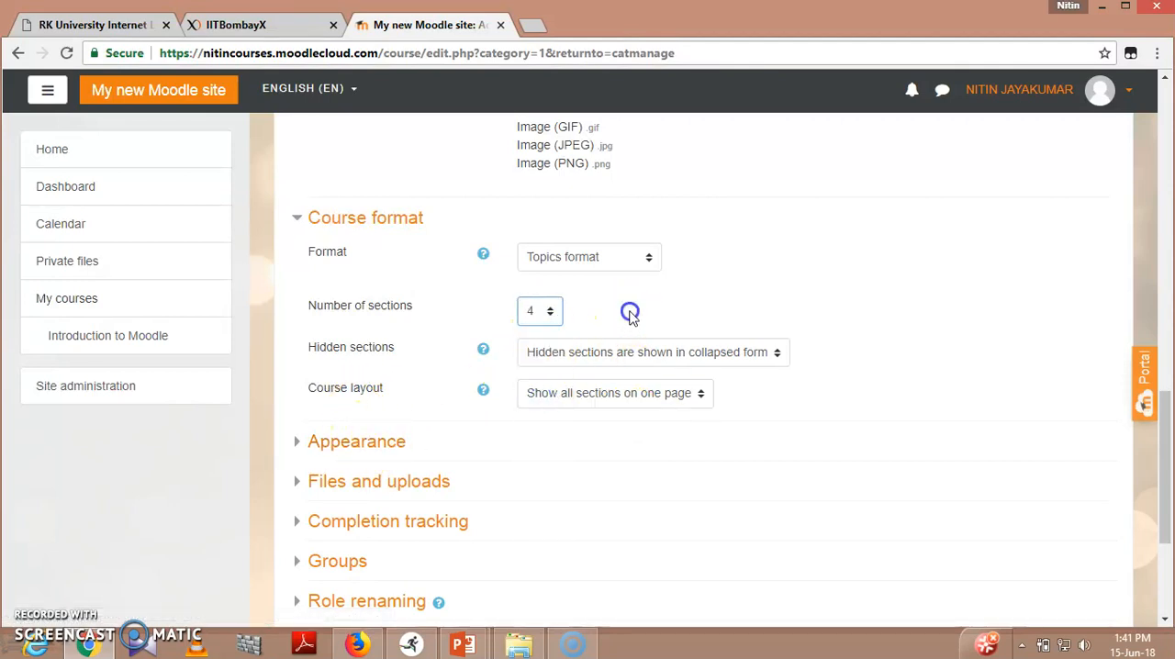
click(365, 217)
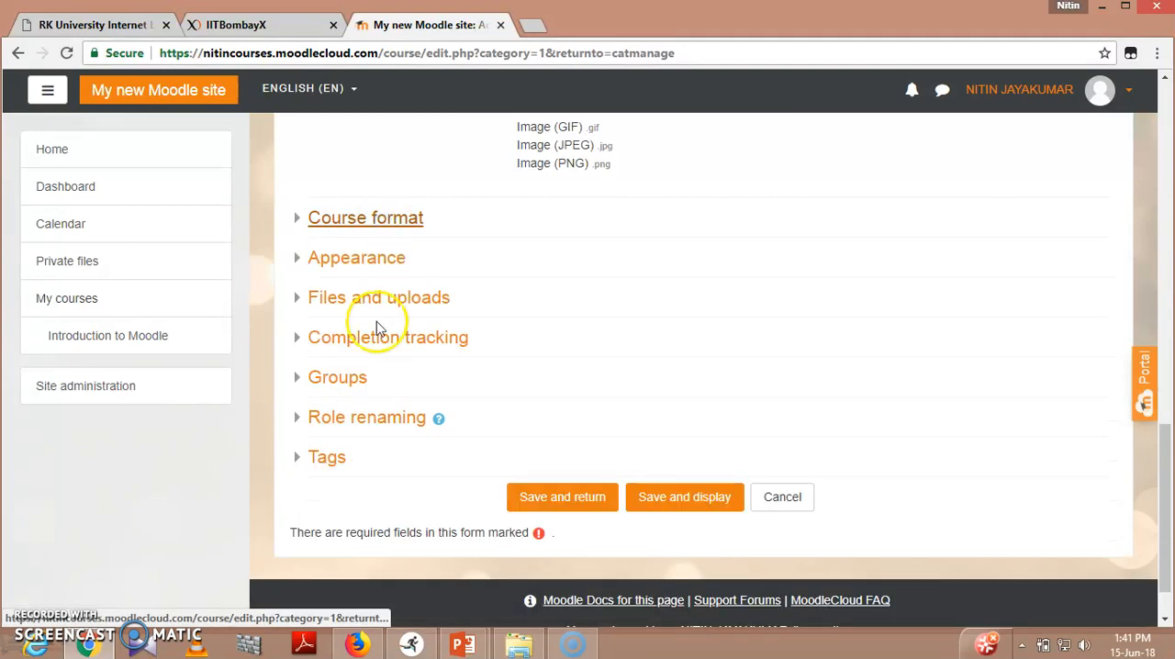
Expand Appearance and choose the Number of announcements value.
click(357, 257)
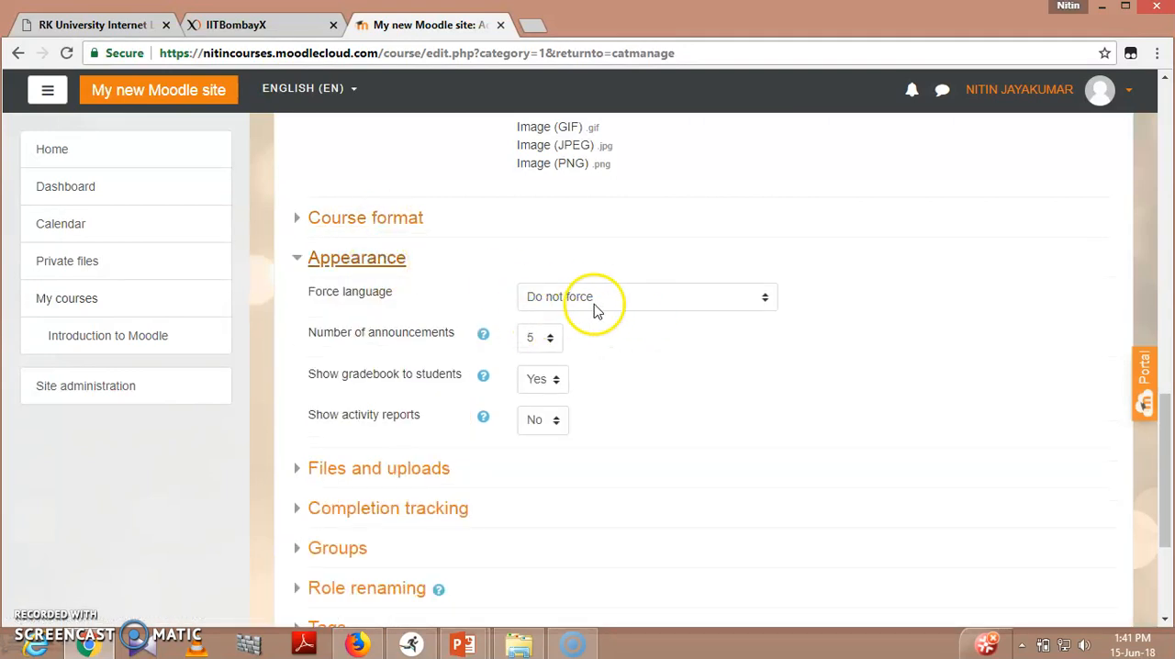
mouse_move(588, 316)
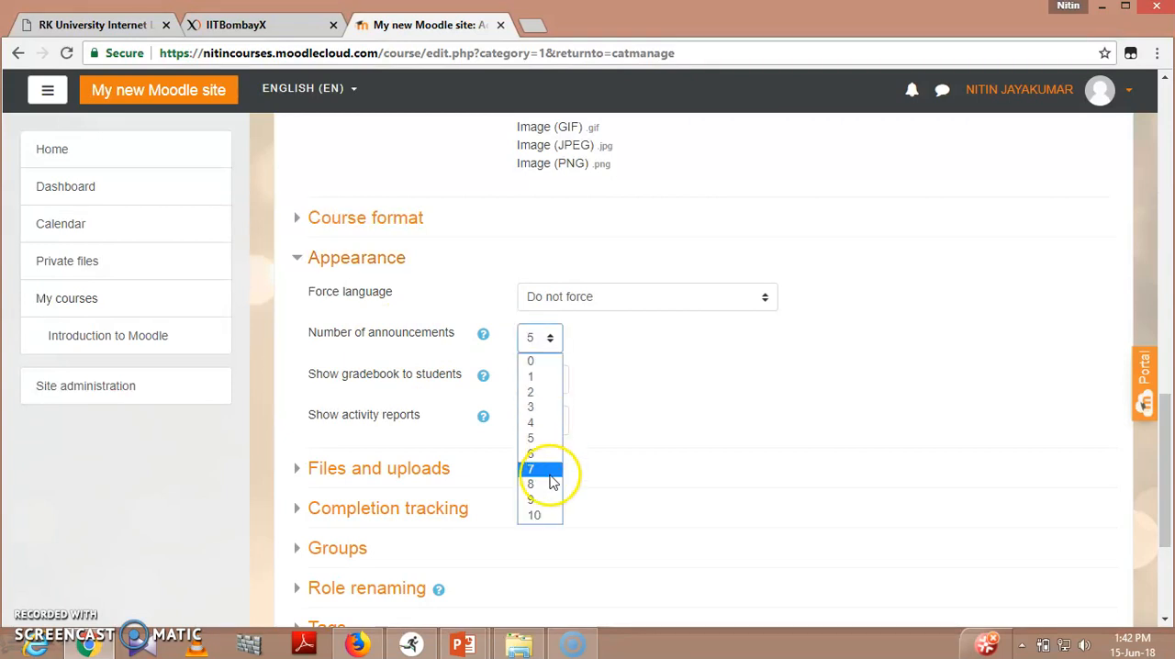
click(540, 338)
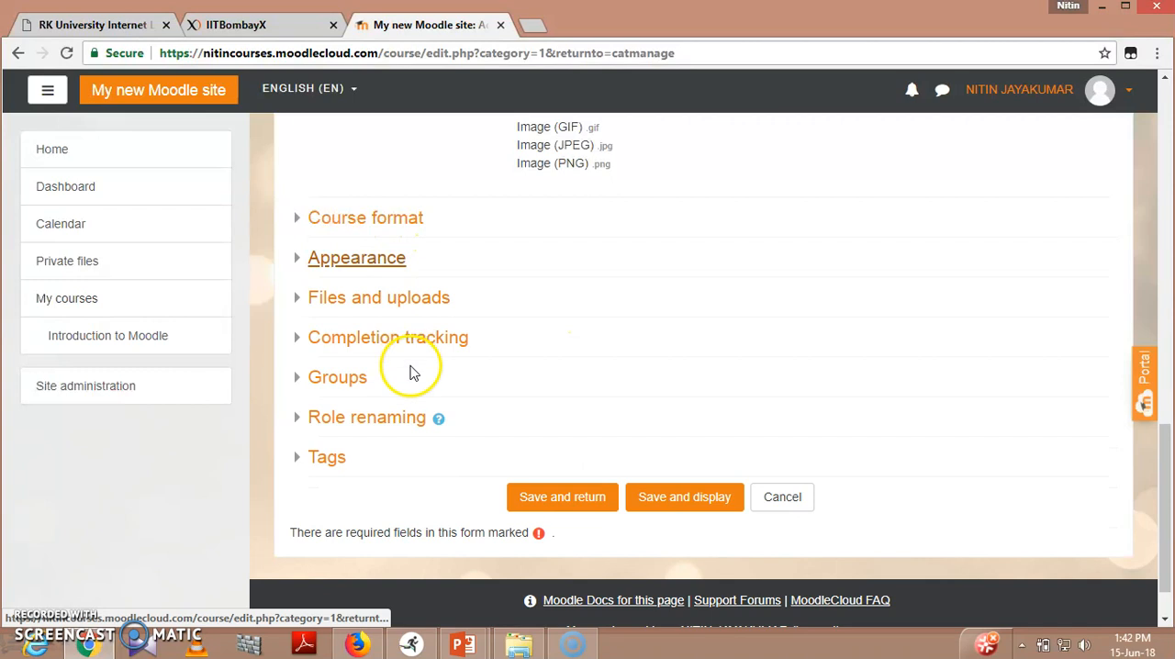
Review Files and uploads, then set Enable completion tracking to Yes.
click(378, 297)
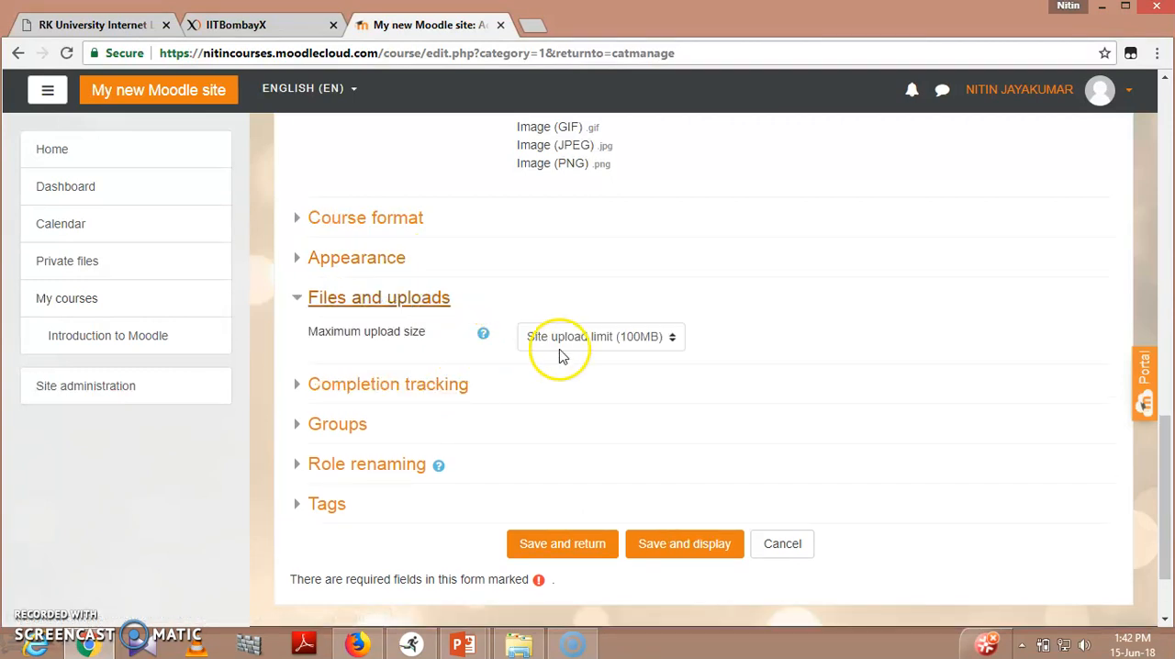
mouse_move(450, 347)
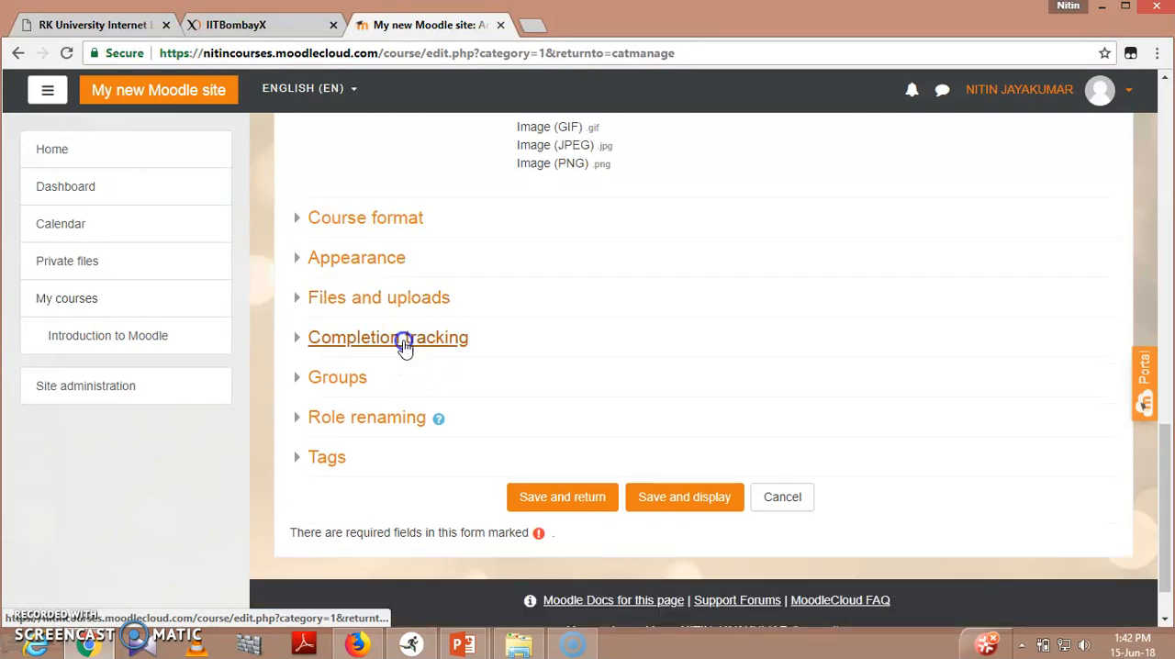
click(388, 338)
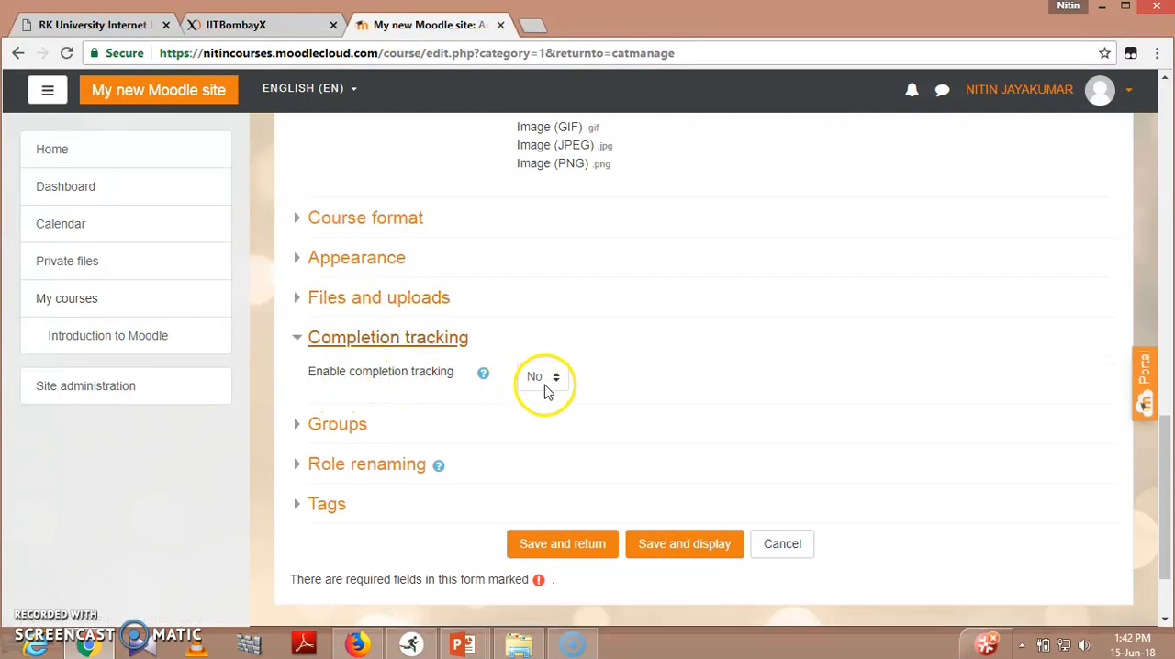
click(544, 377)
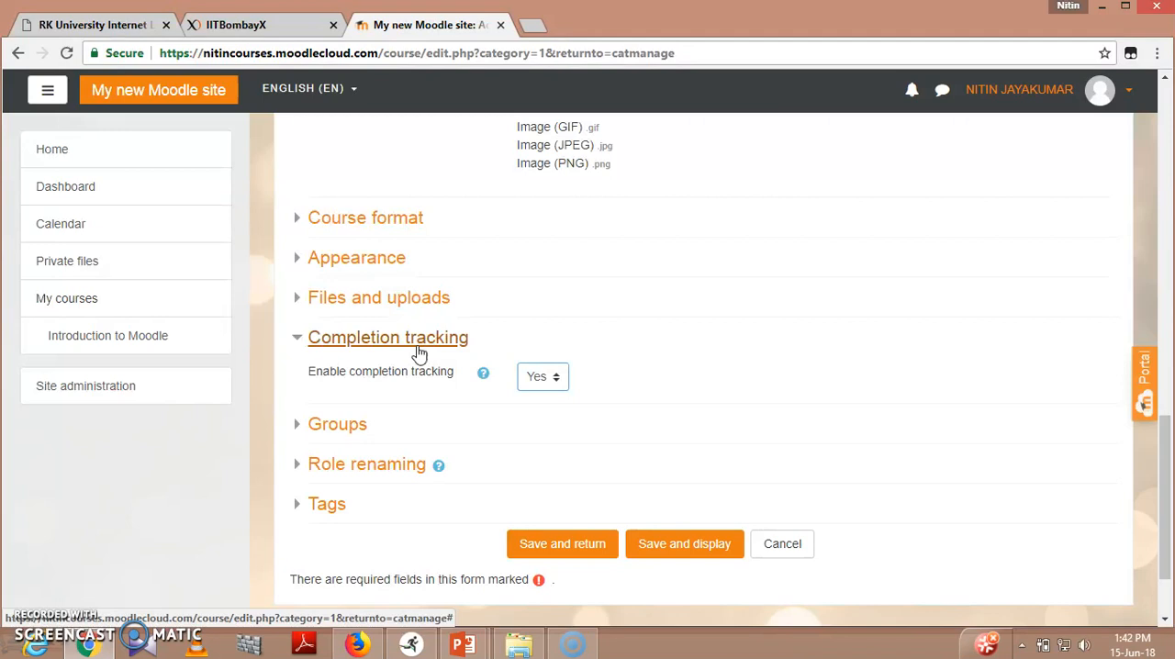
mouse_move(422, 358)
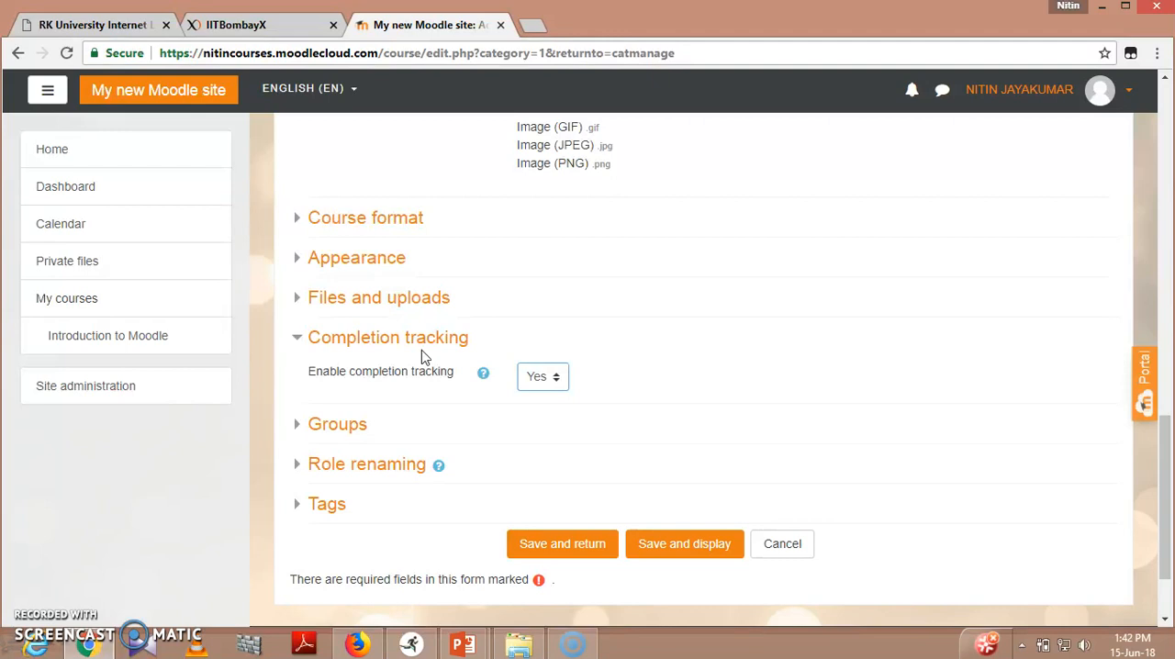
Collapse Completion tracking and save the DME course with Save and display.
click(388, 338)
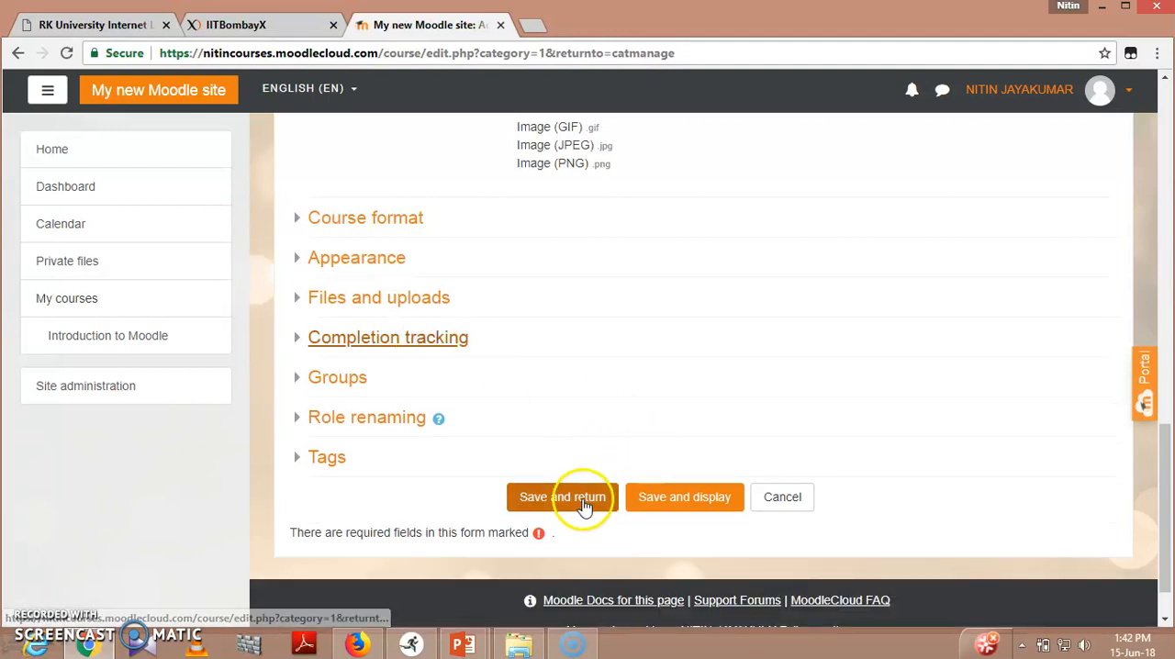
mouse_move(683, 496)
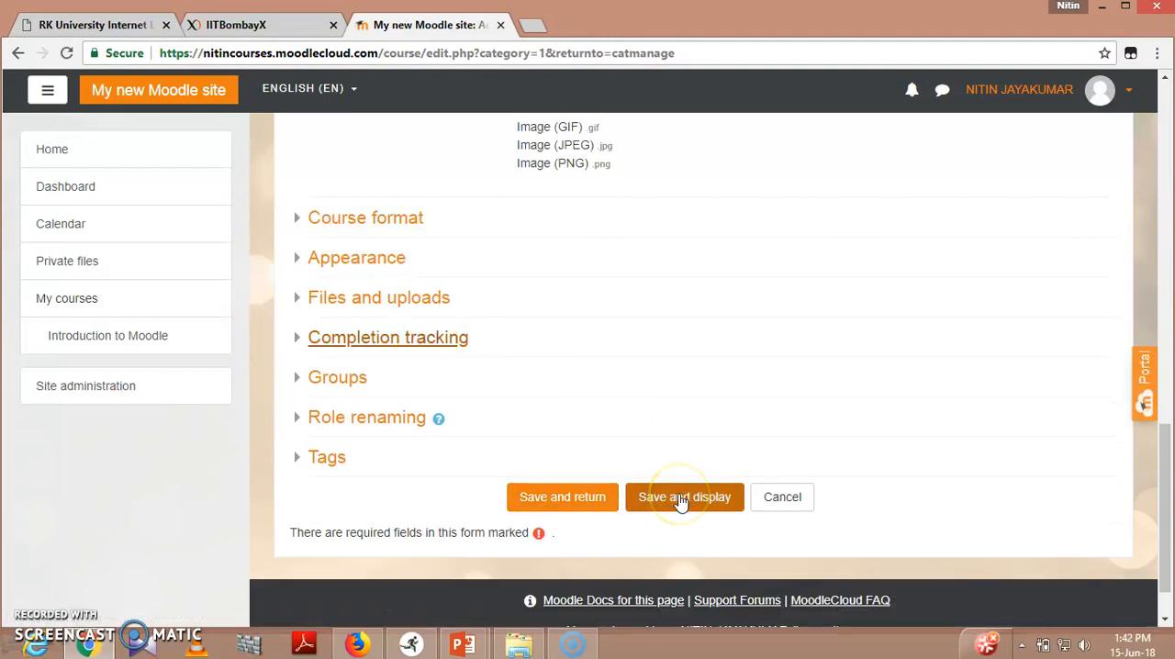
click(683, 495)
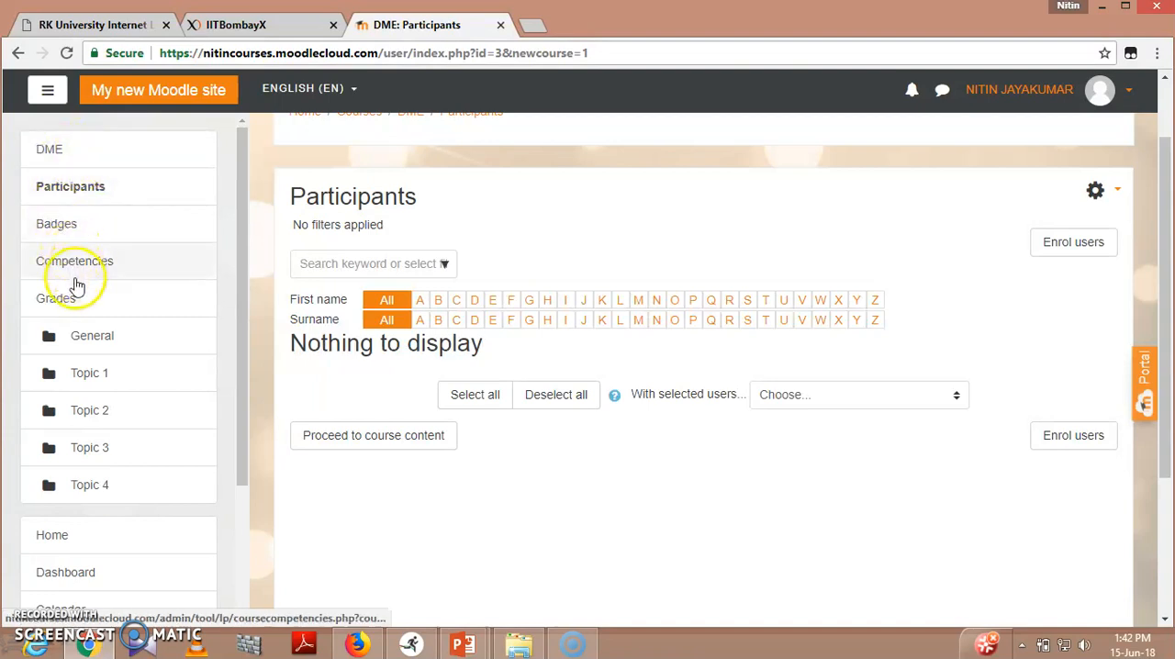
From the empty Participants page, head to the DME course home via the navigation drawer.
scroll(down, 3)
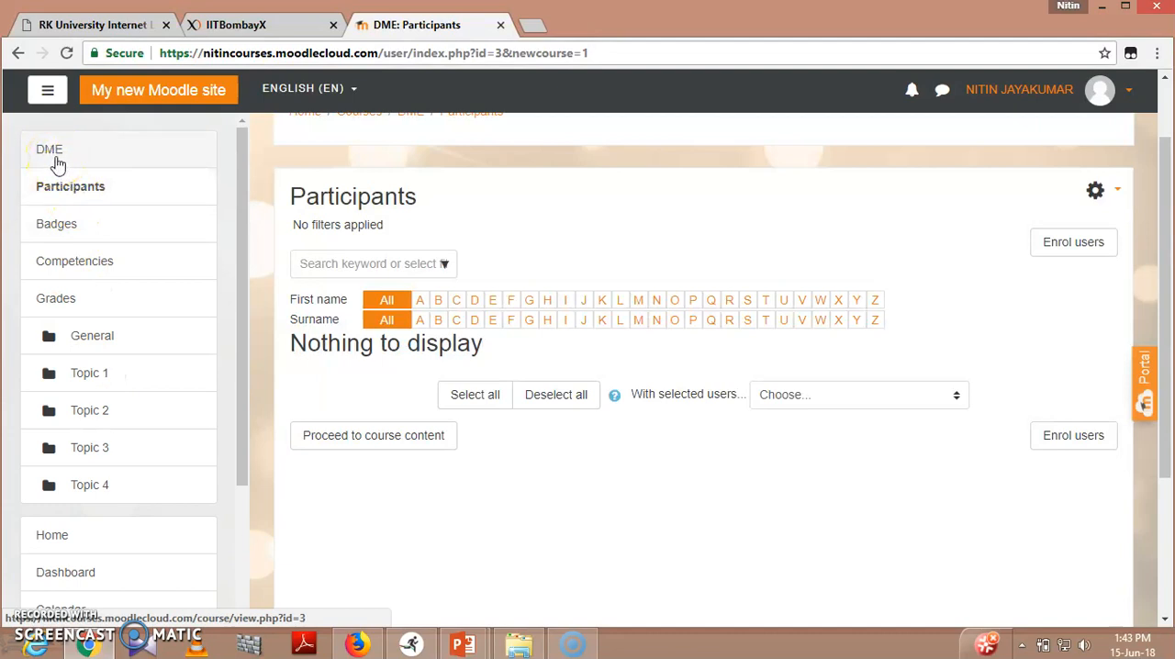
click(47, 148)
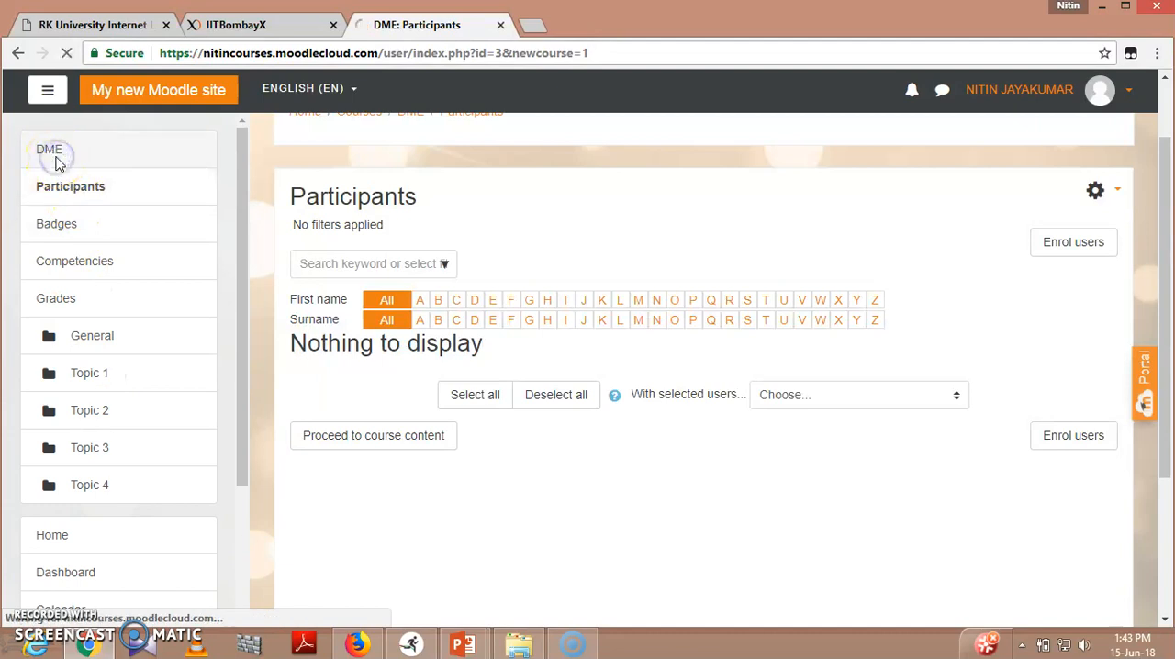
Show the Design of Machine Elements home page with Announcements and Topics 1 to 4.
click(50, 149)
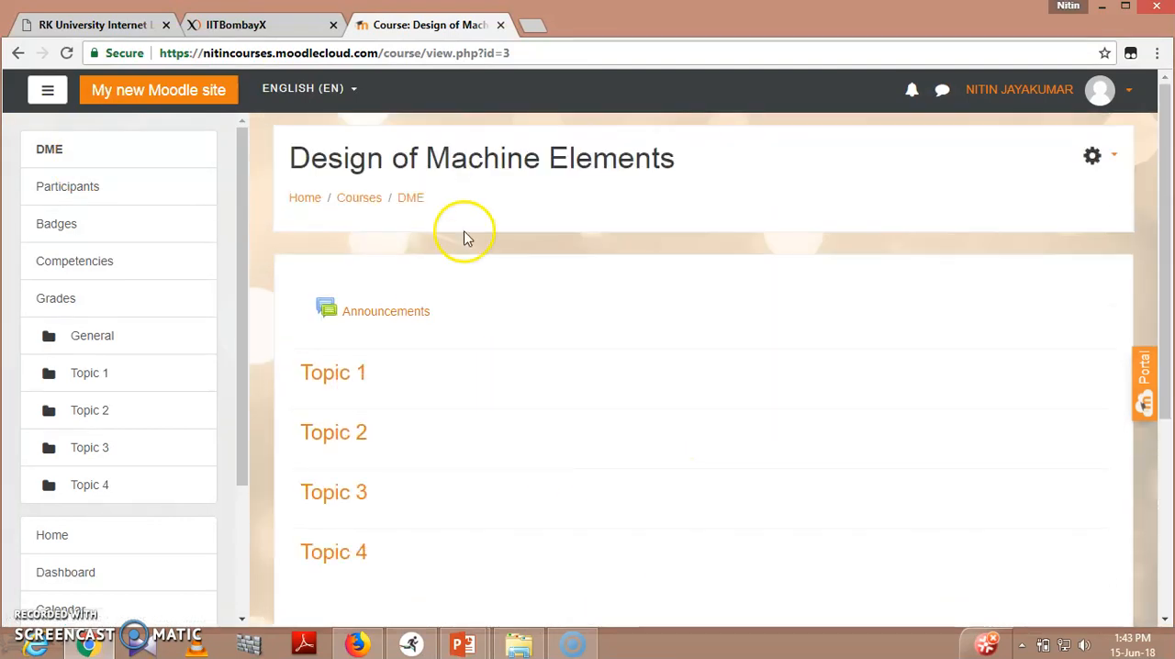
mouse_move(606, 250)
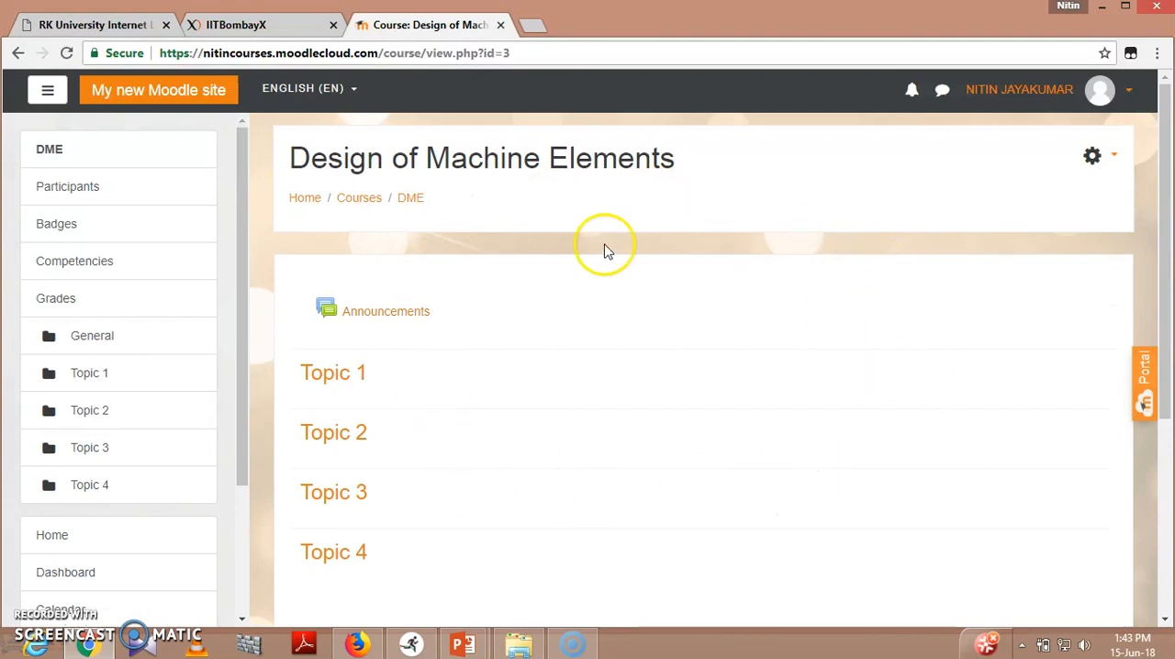
mouse_move(742, 461)
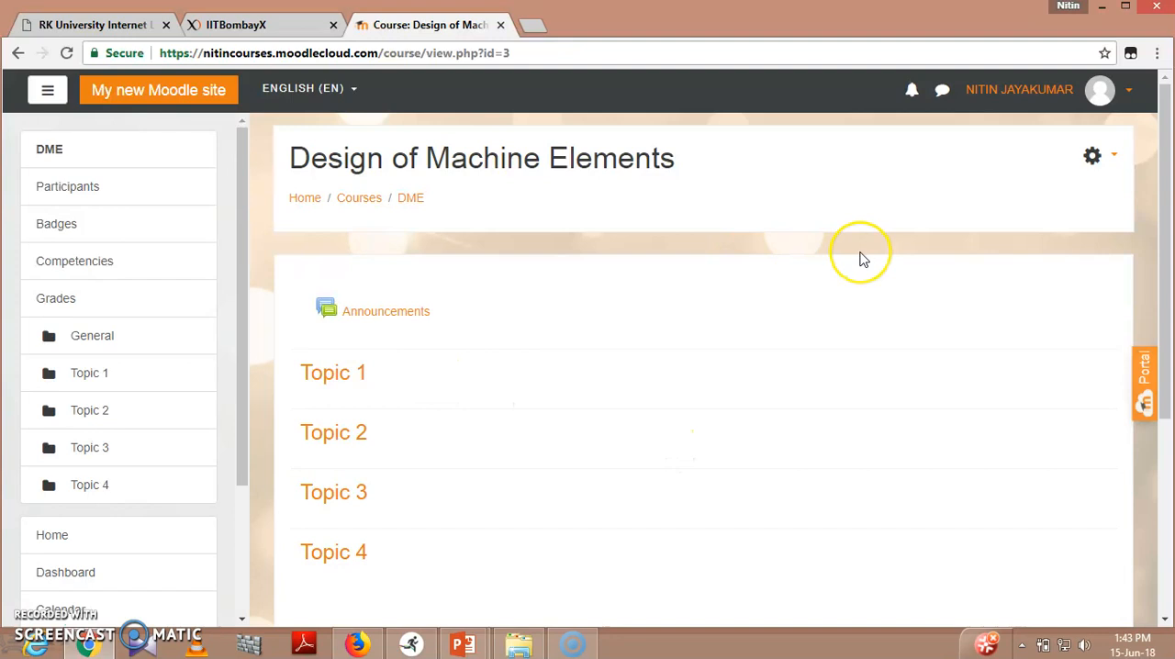
mouse_move(859, 261)
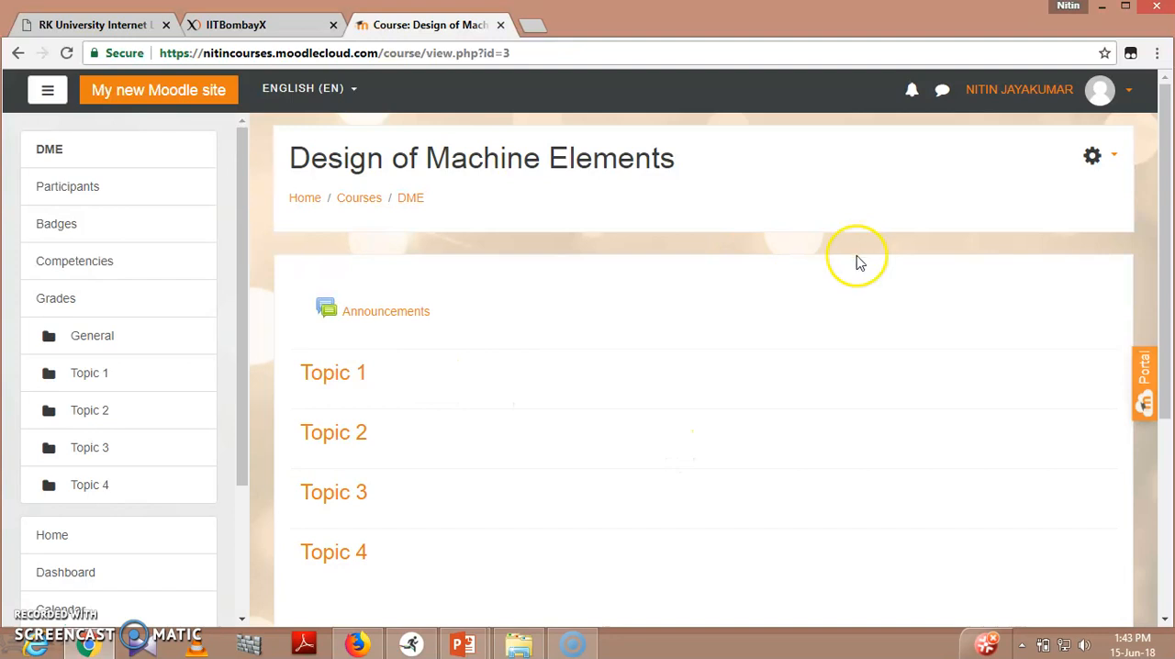
mouse_move(445, 475)
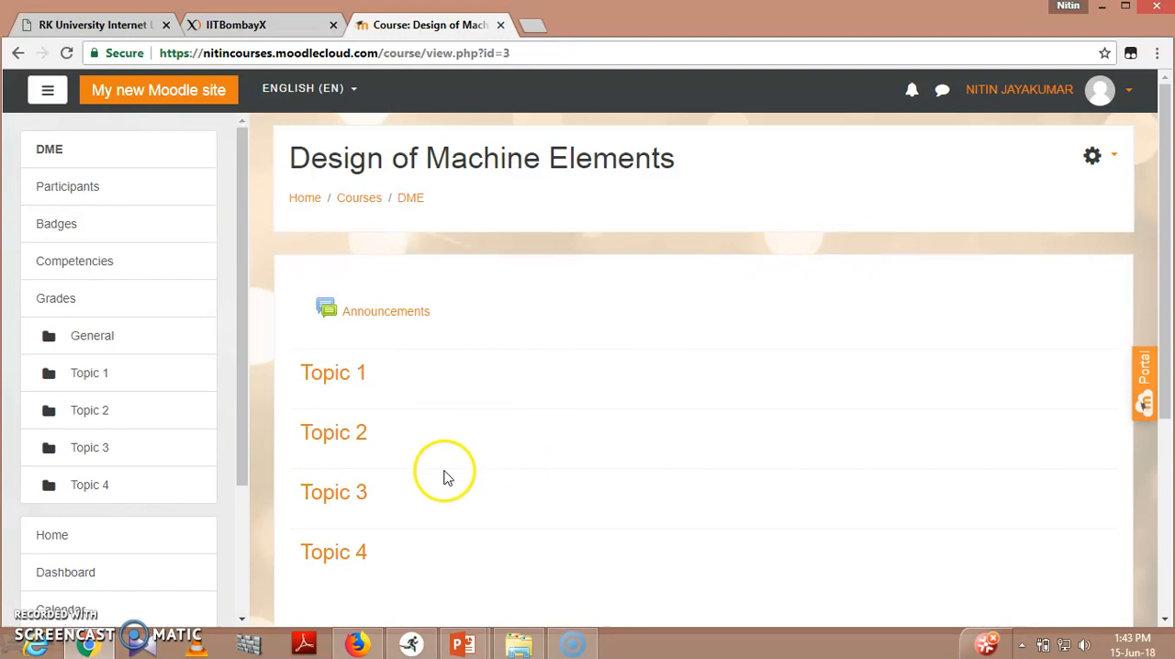
mouse_move(268, 537)
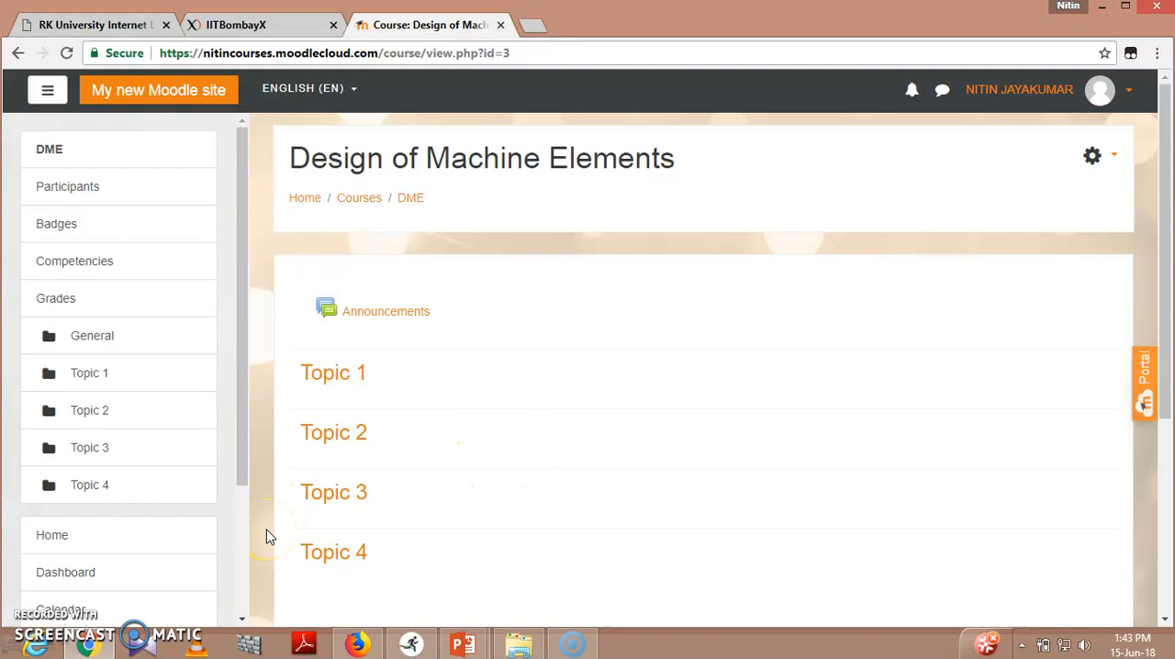